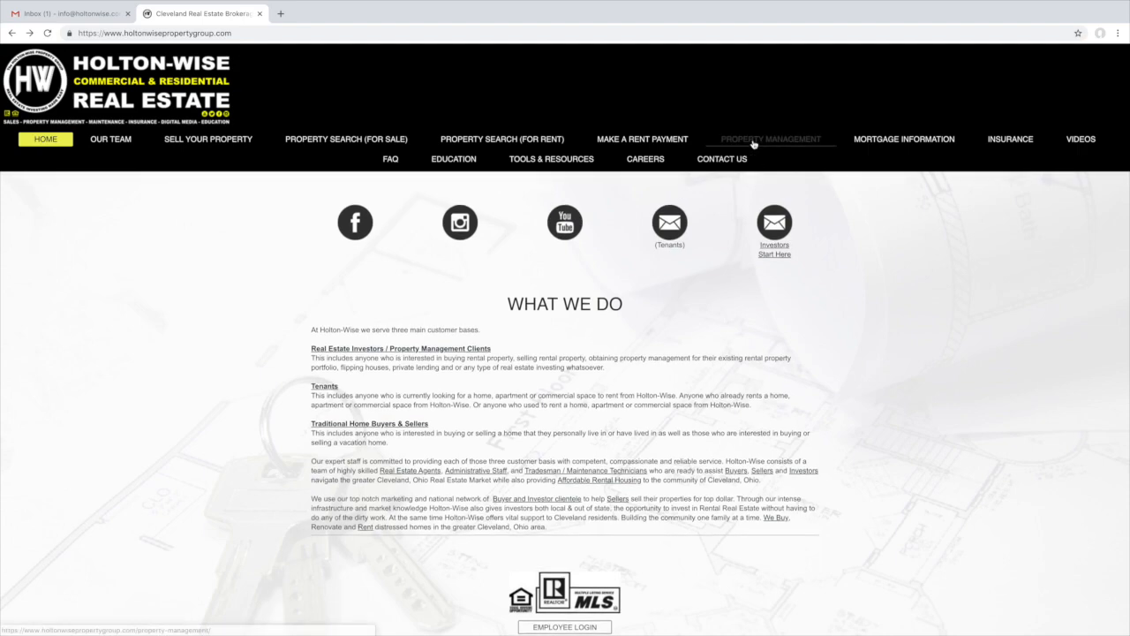
Step: Log in to the Holton-Wise property management owner portal
left_click(769, 139)
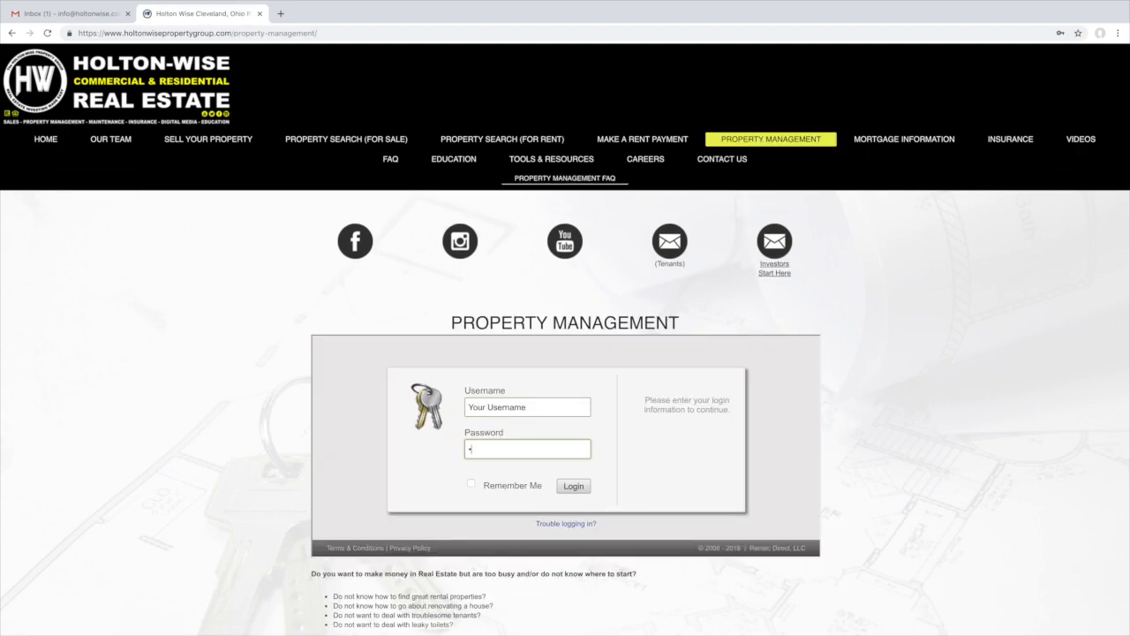
left_click(573, 485)
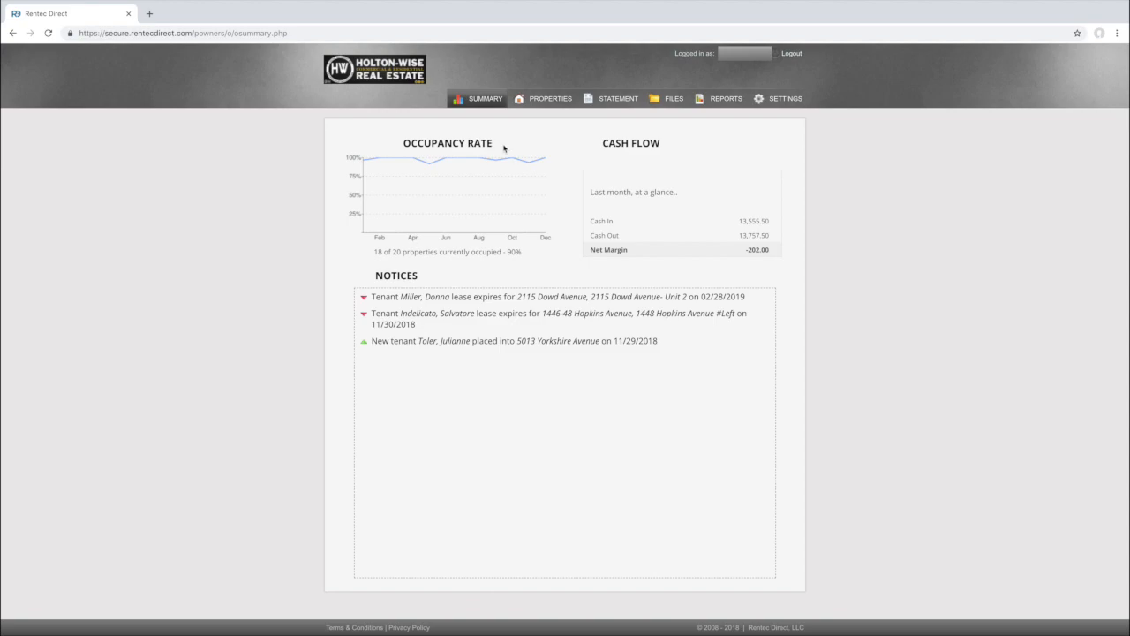
mouse_move(459, 267)
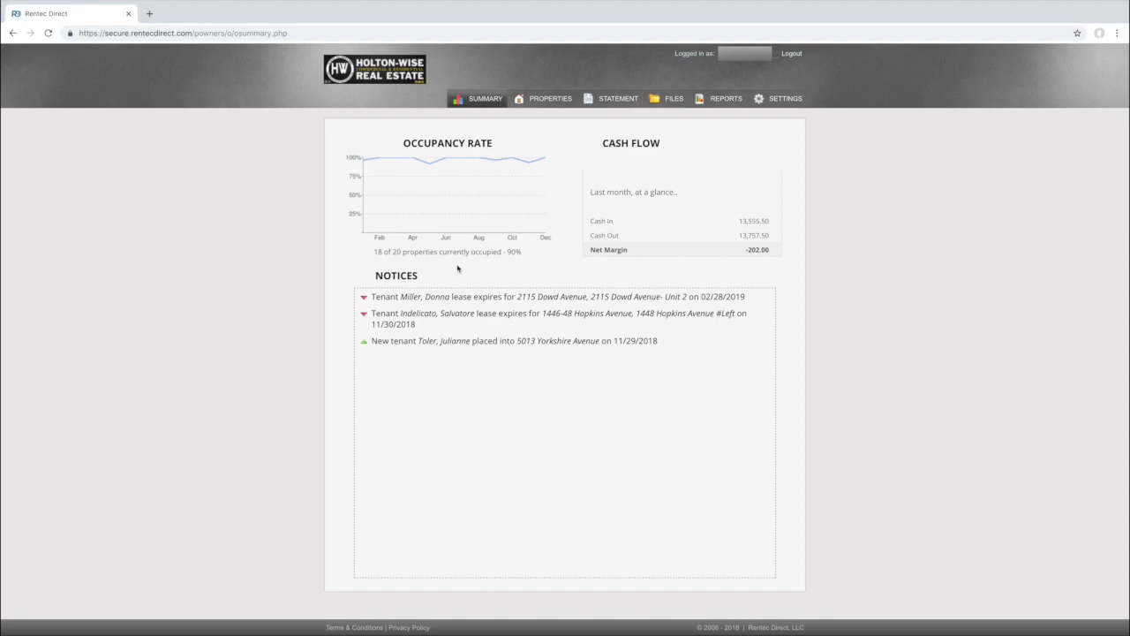
Step: Browse the owner's property list with tenants and balances
left_click(550, 98)
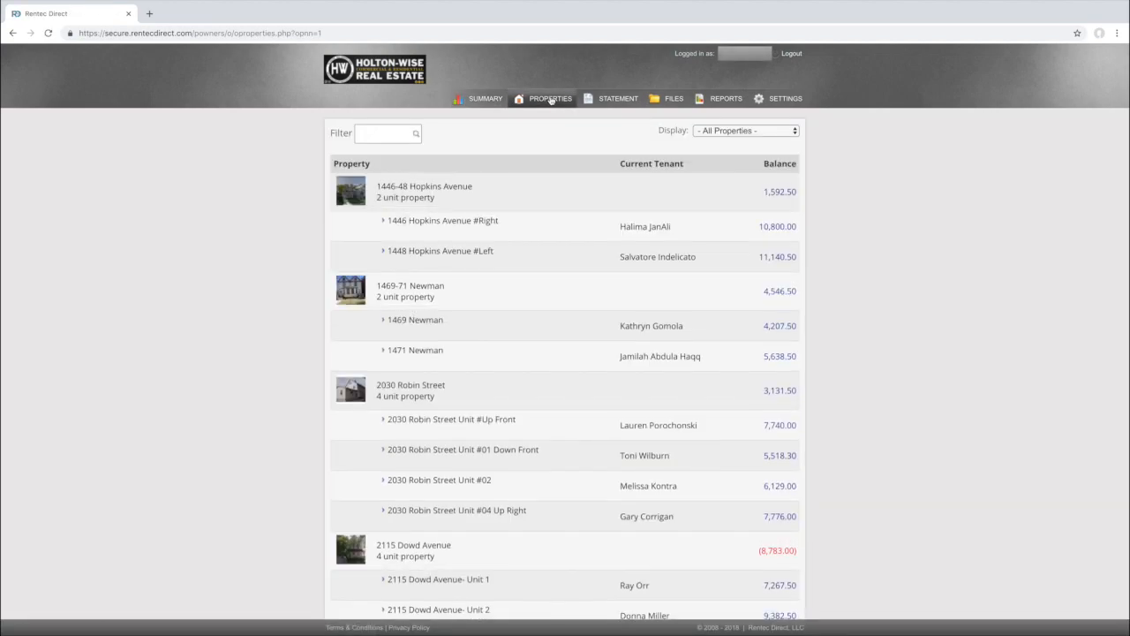
scroll("down", 3)
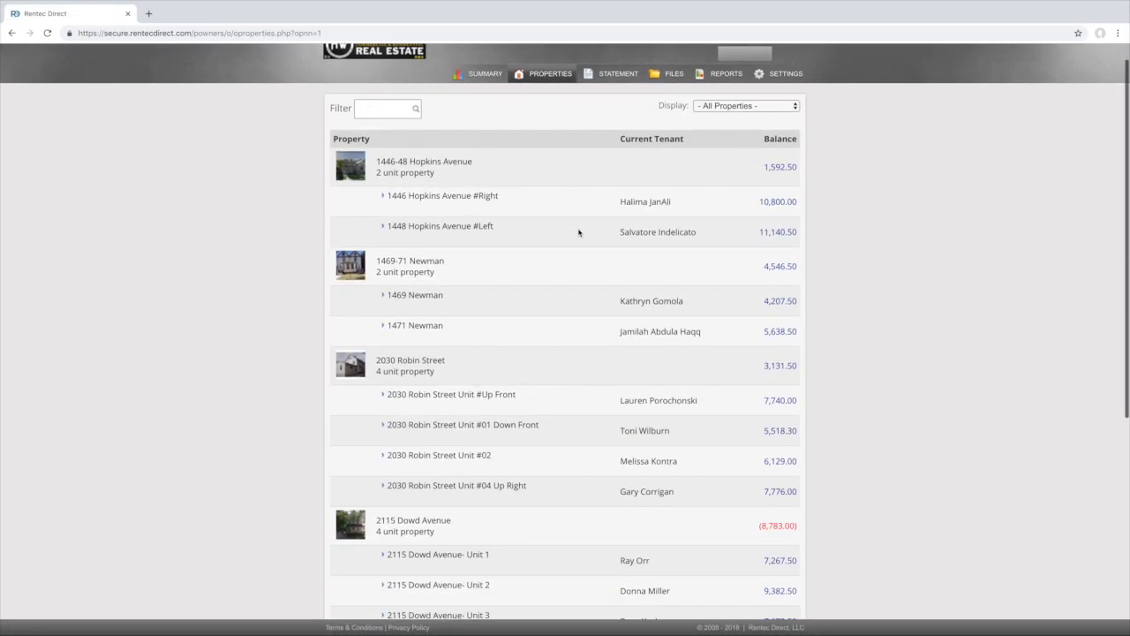
scroll("down", 3)
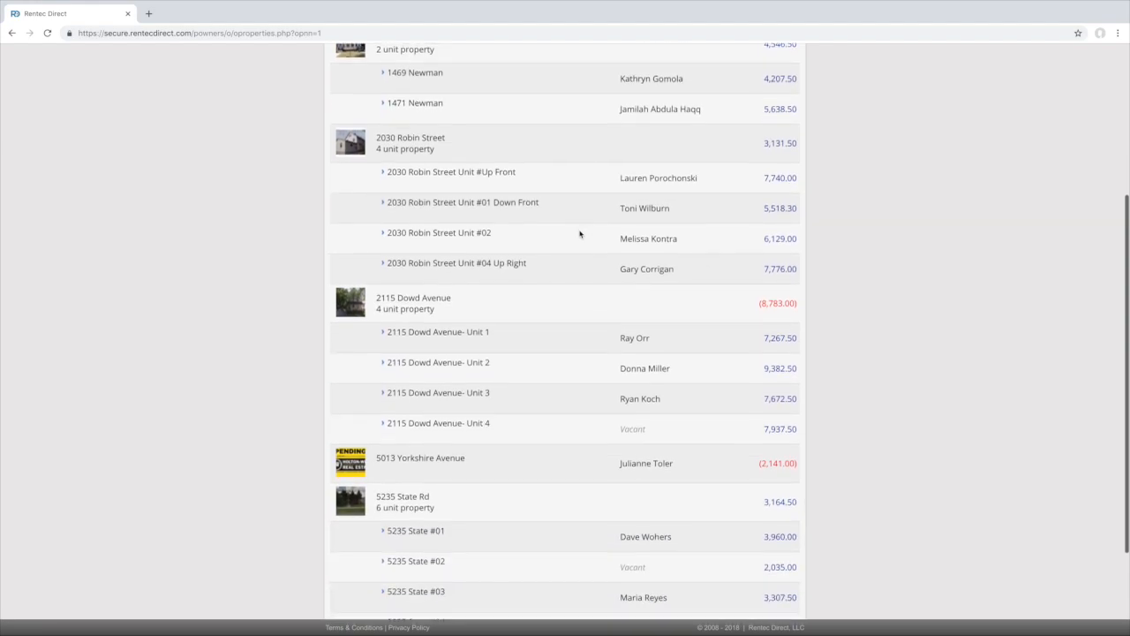
scroll("up", 3)
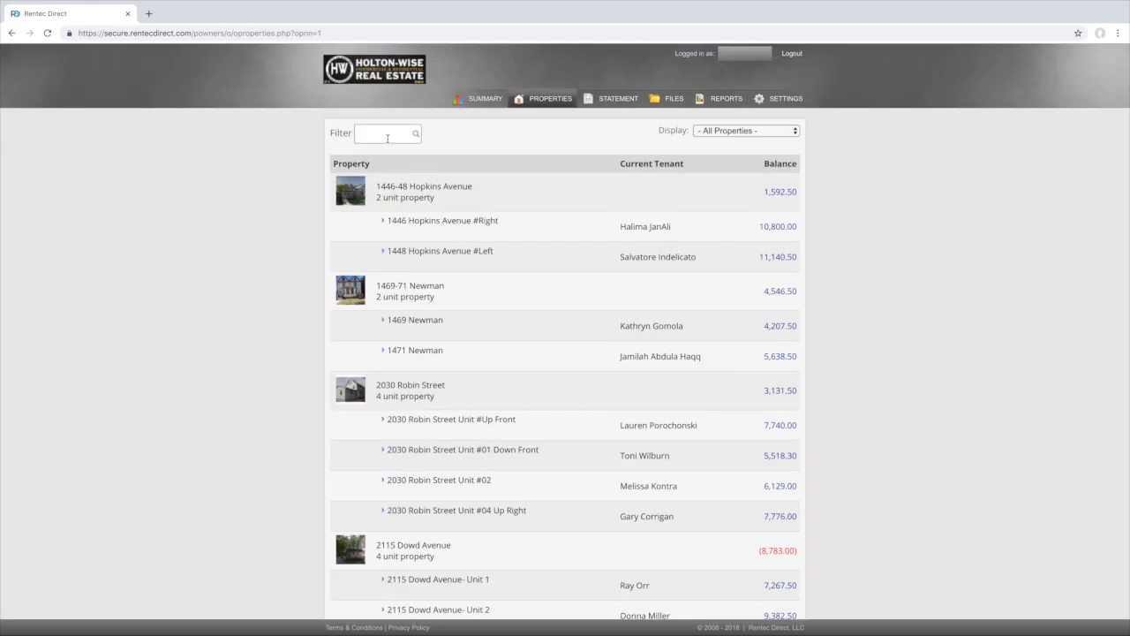
left_click(387, 134)
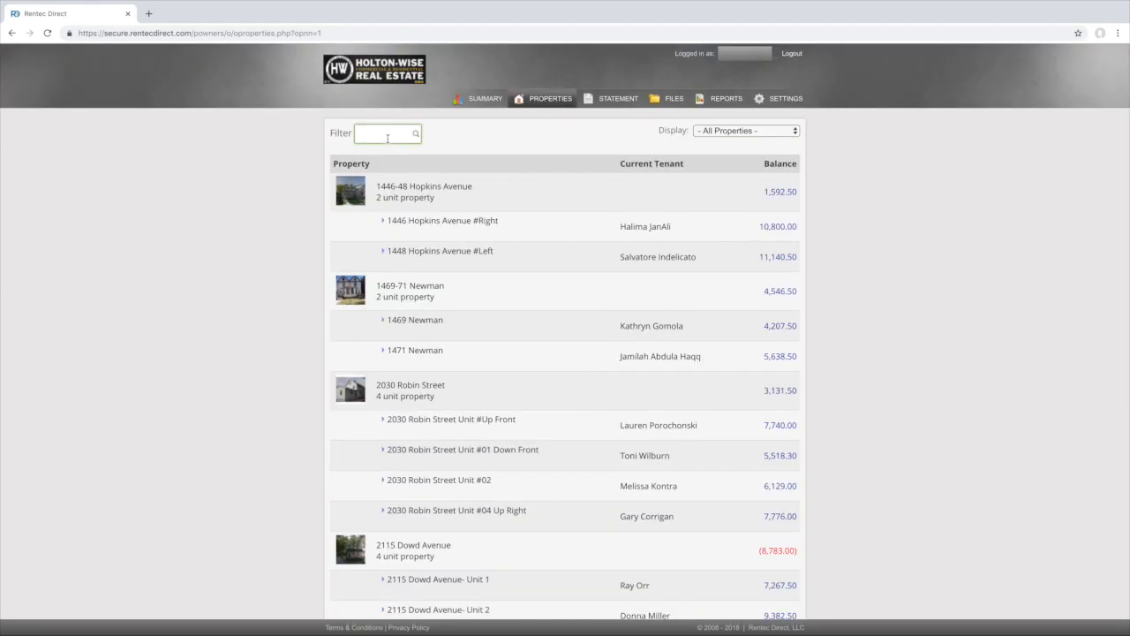
type("211")
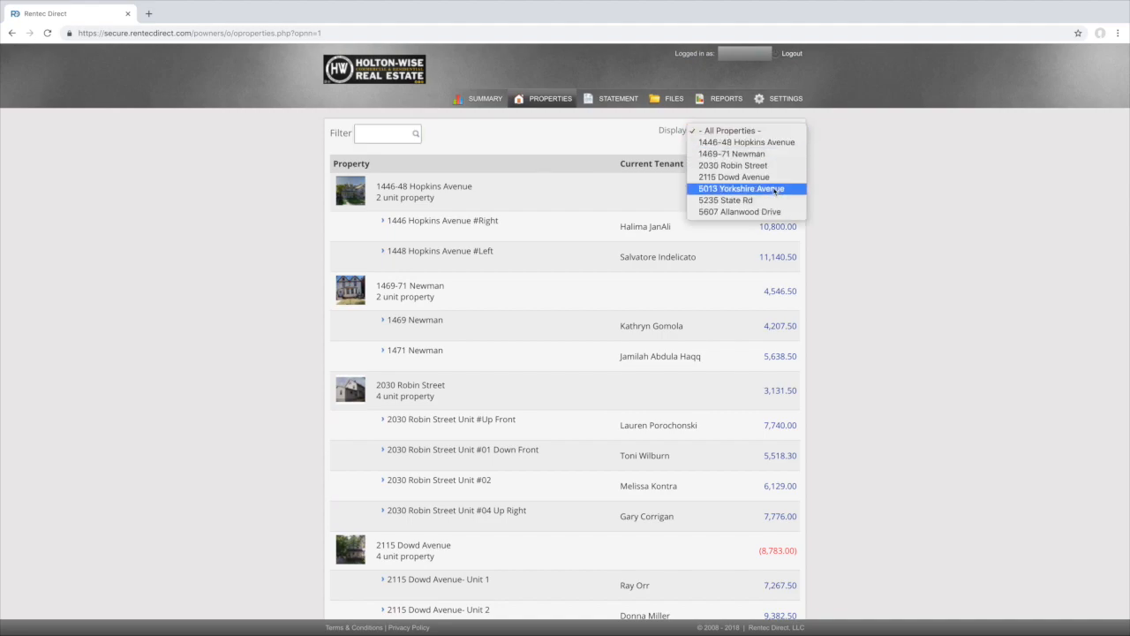
left_click(732, 166)
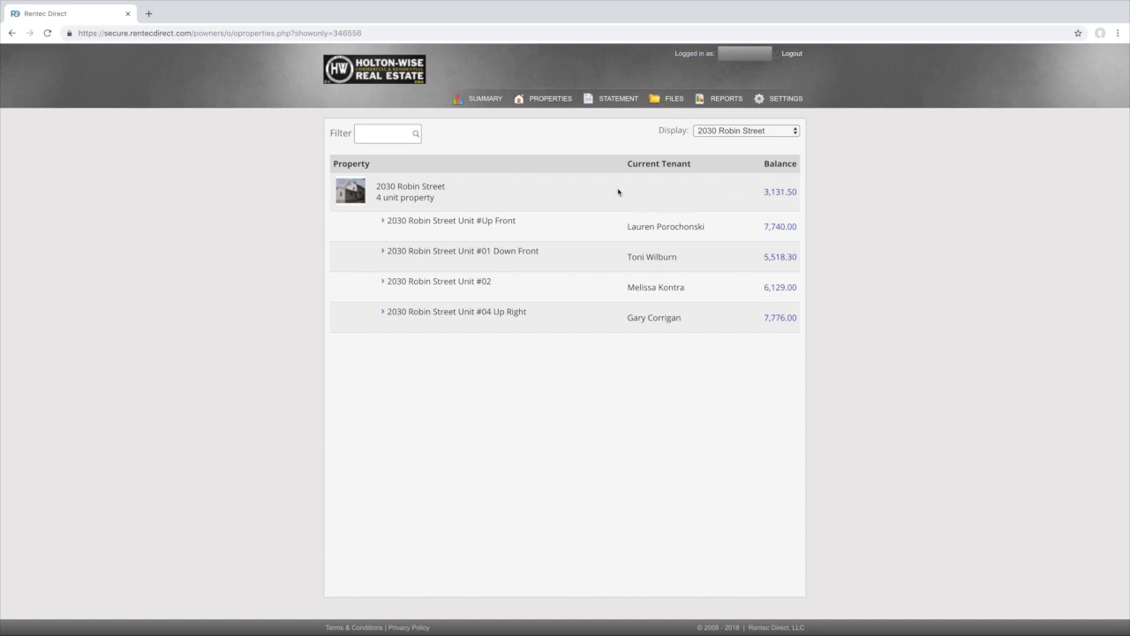
mouse_move(517, 198)
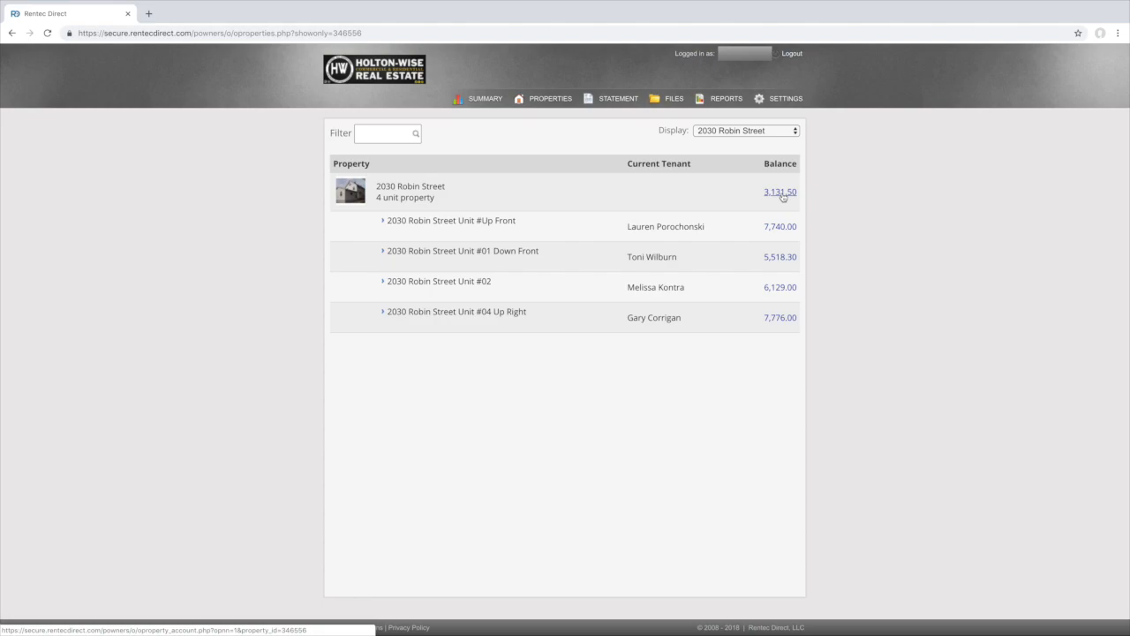
left_click(780, 192)
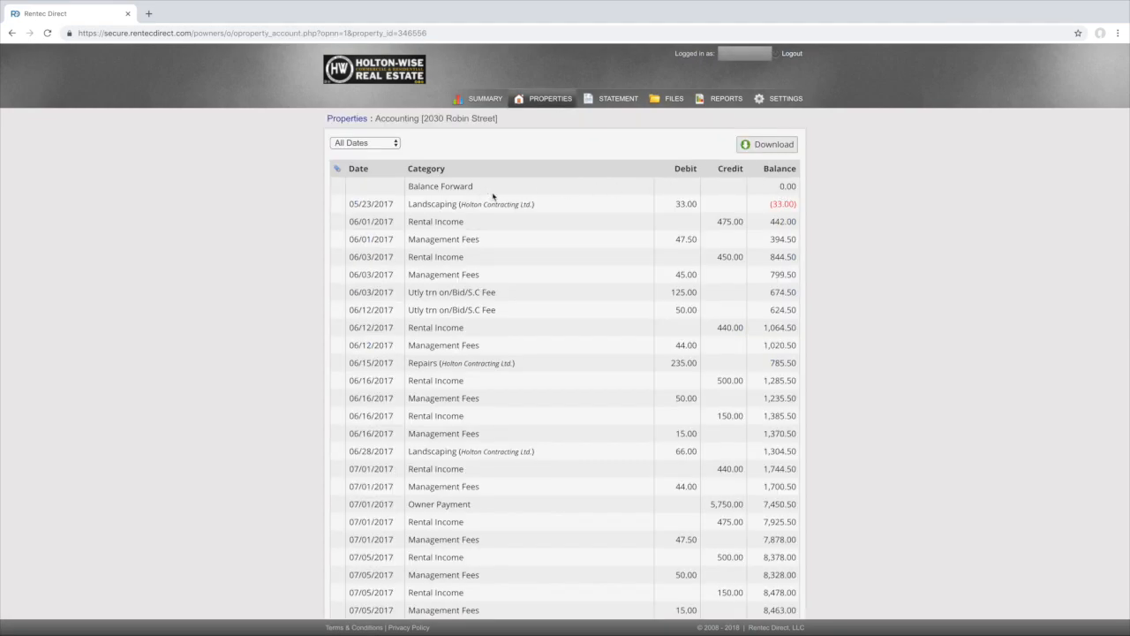
mouse_move(590, 232)
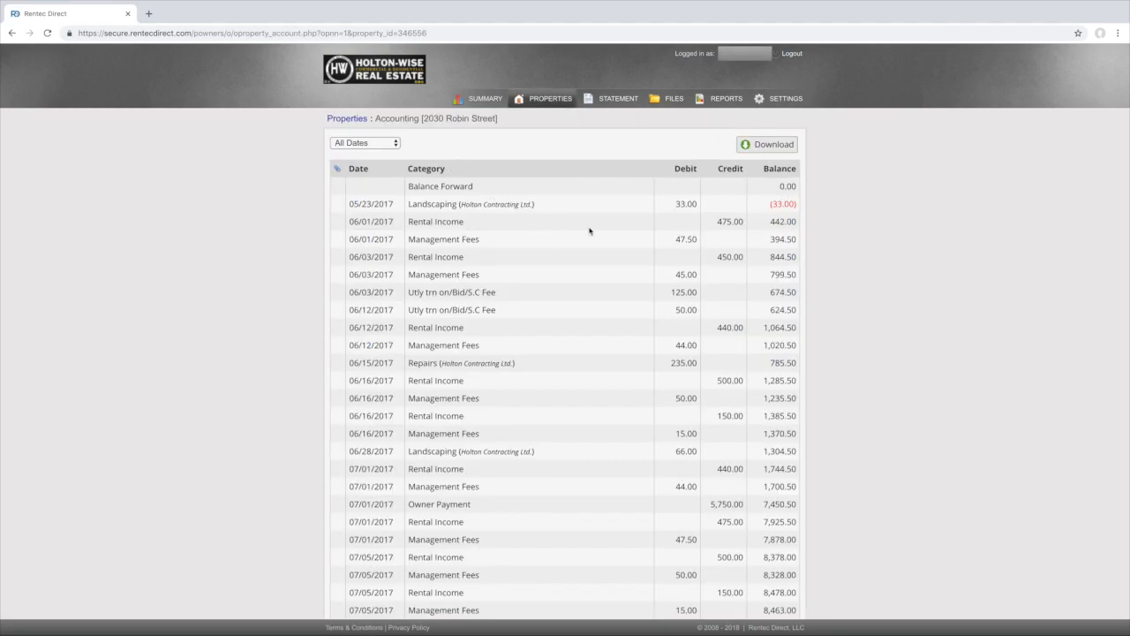
mouse_move(584, 302)
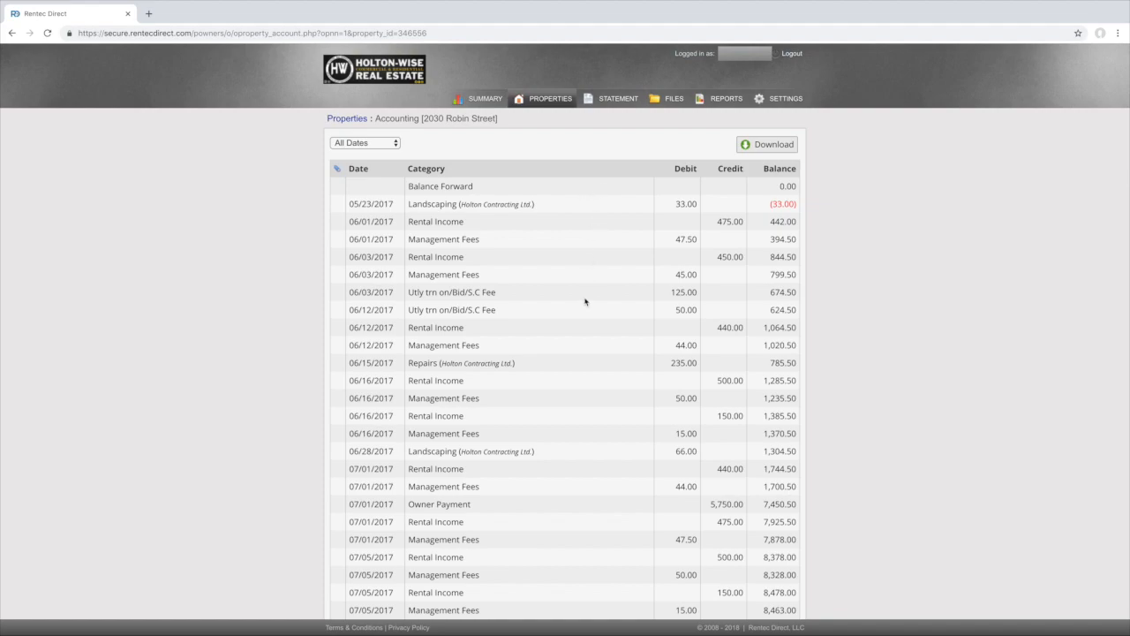
scroll("down", 3)
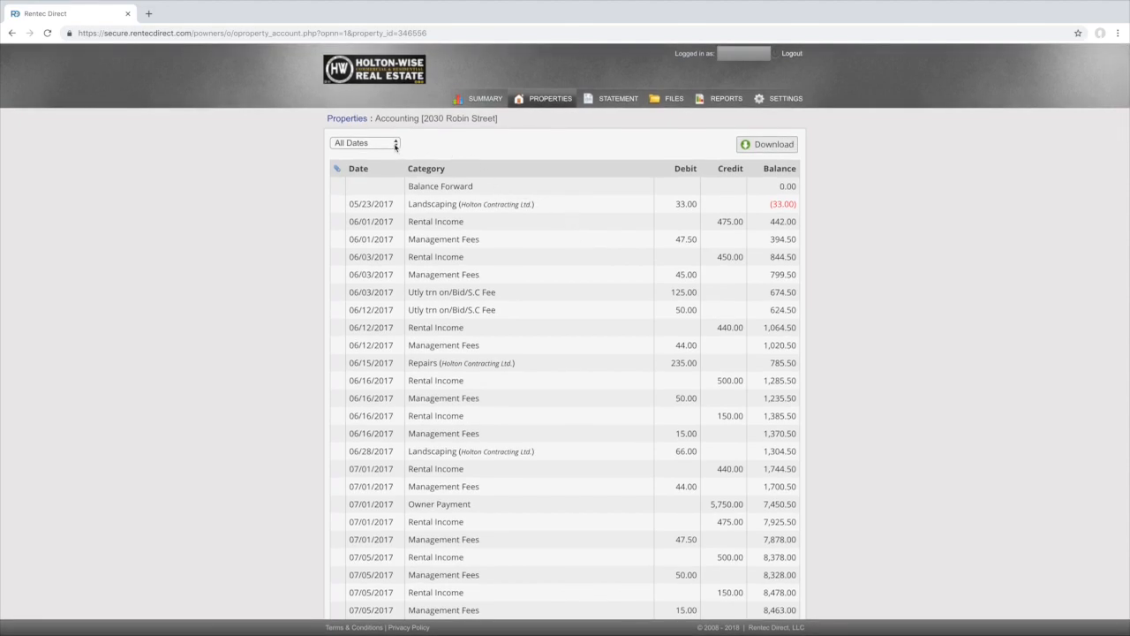
left_click(364, 142)
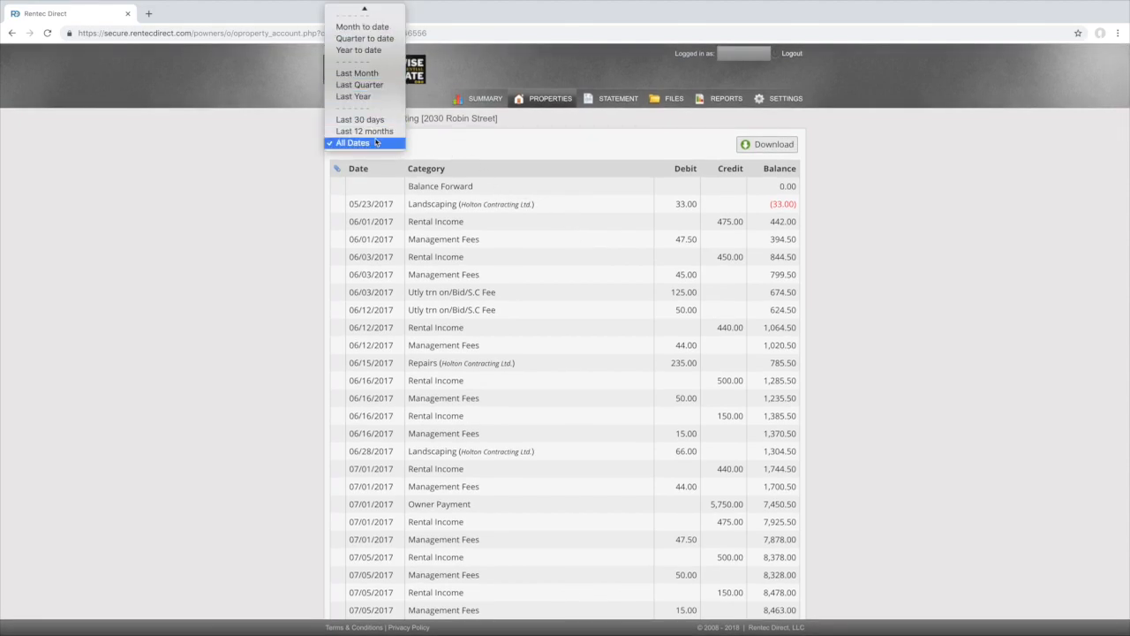
left_click(352, 142)
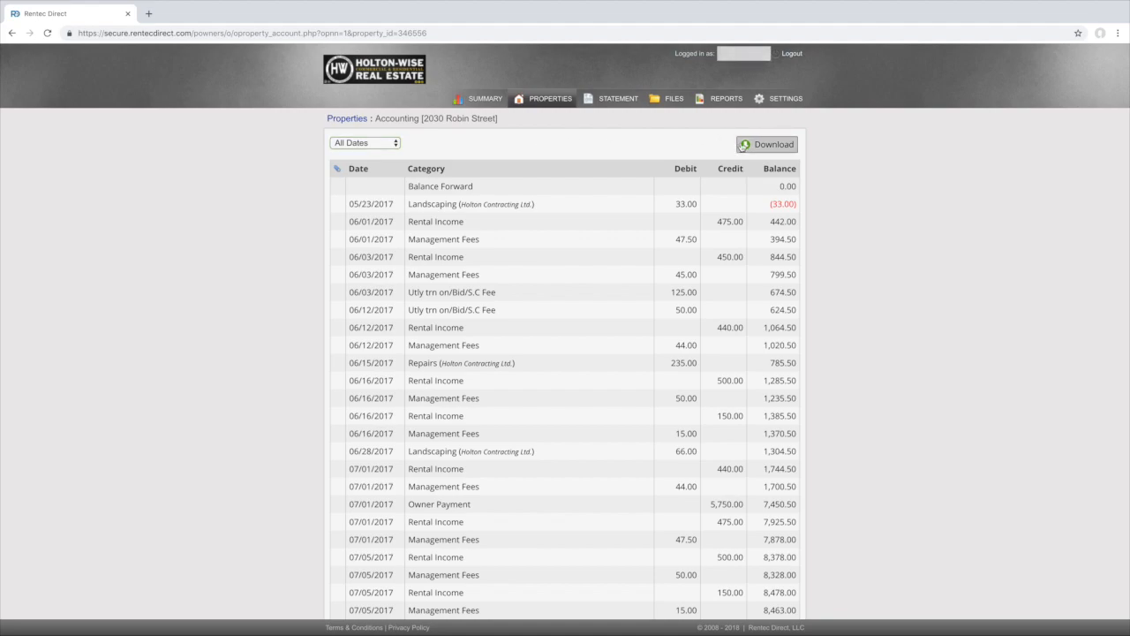
left_click(766, 144)
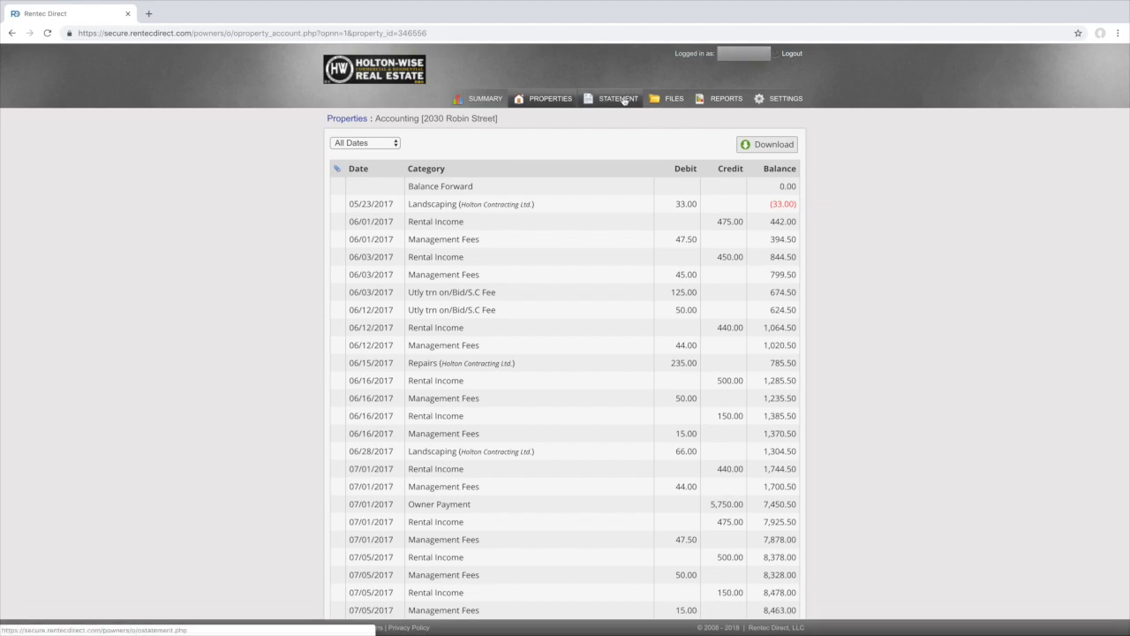
Step: Open the owner statement and download last month's statement
left_click(618, 98)
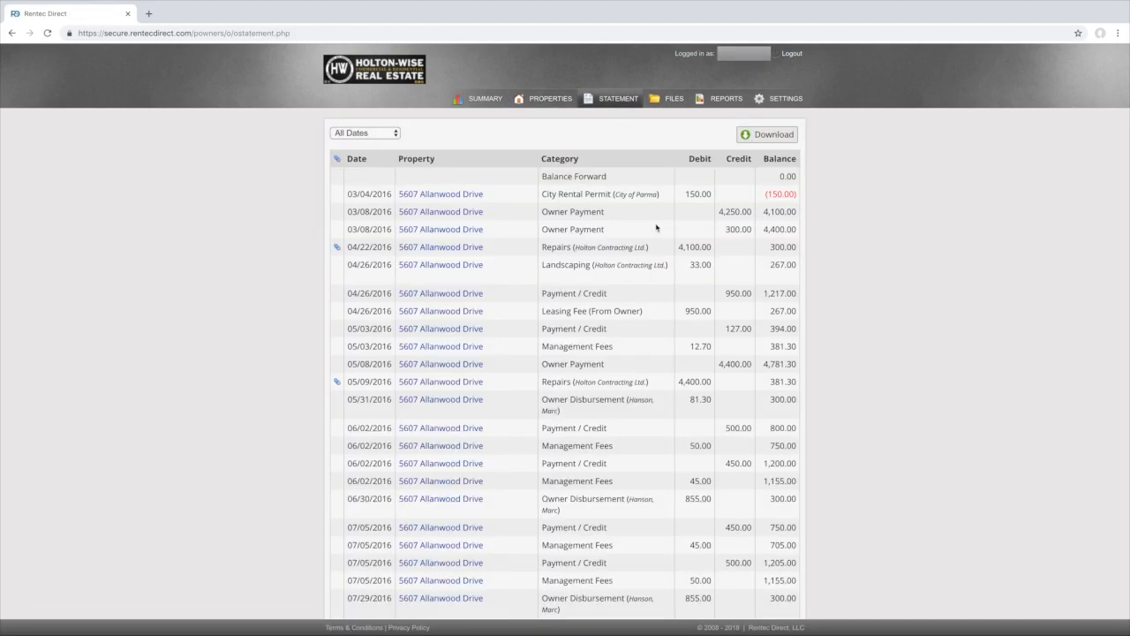
scroll("down", 3)
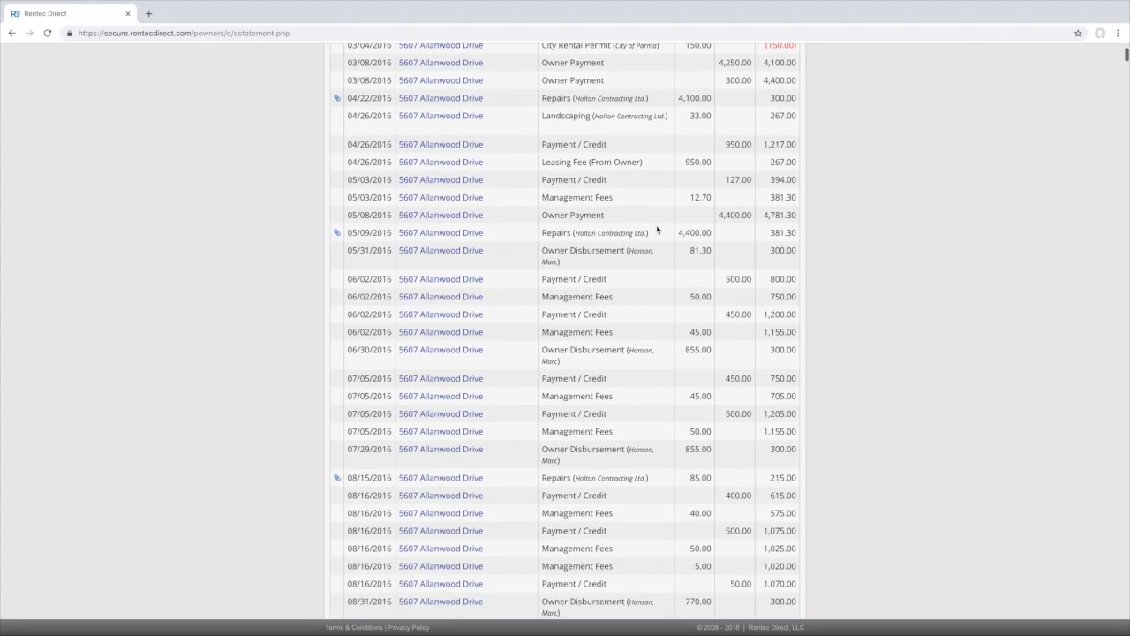
scroll("down", 3)
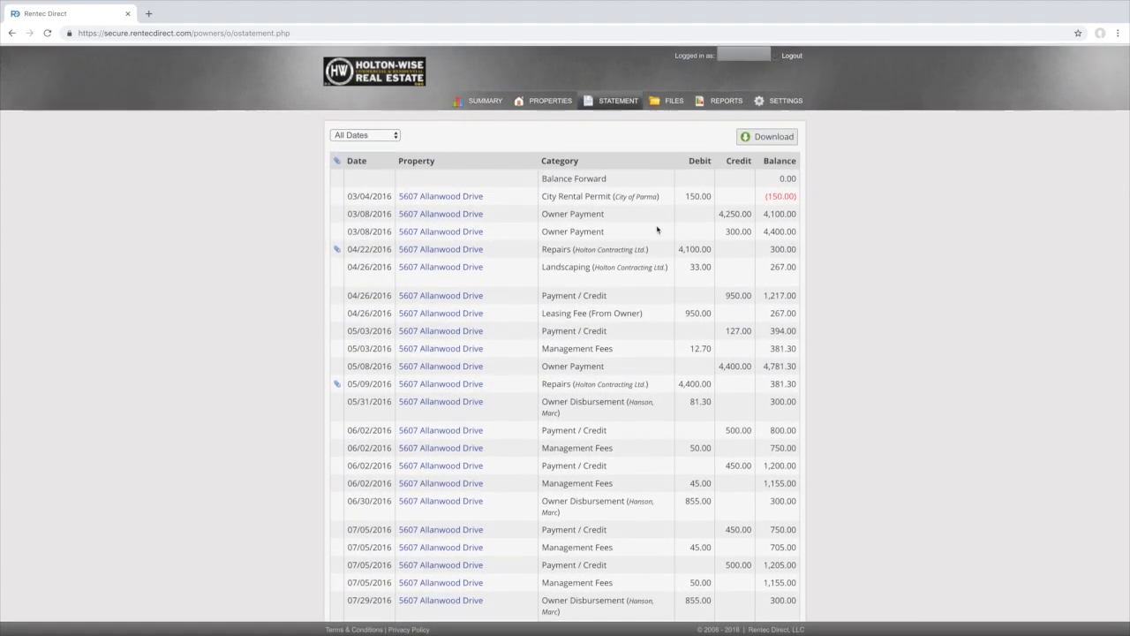
left_click(364, 135)
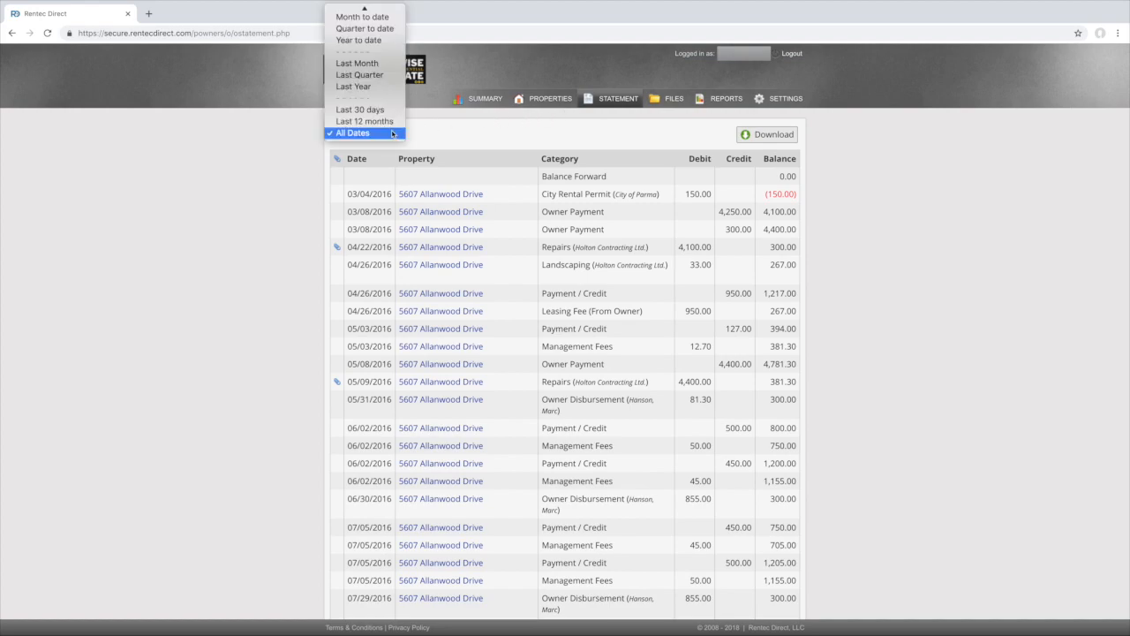
mouse_move(359, 62)
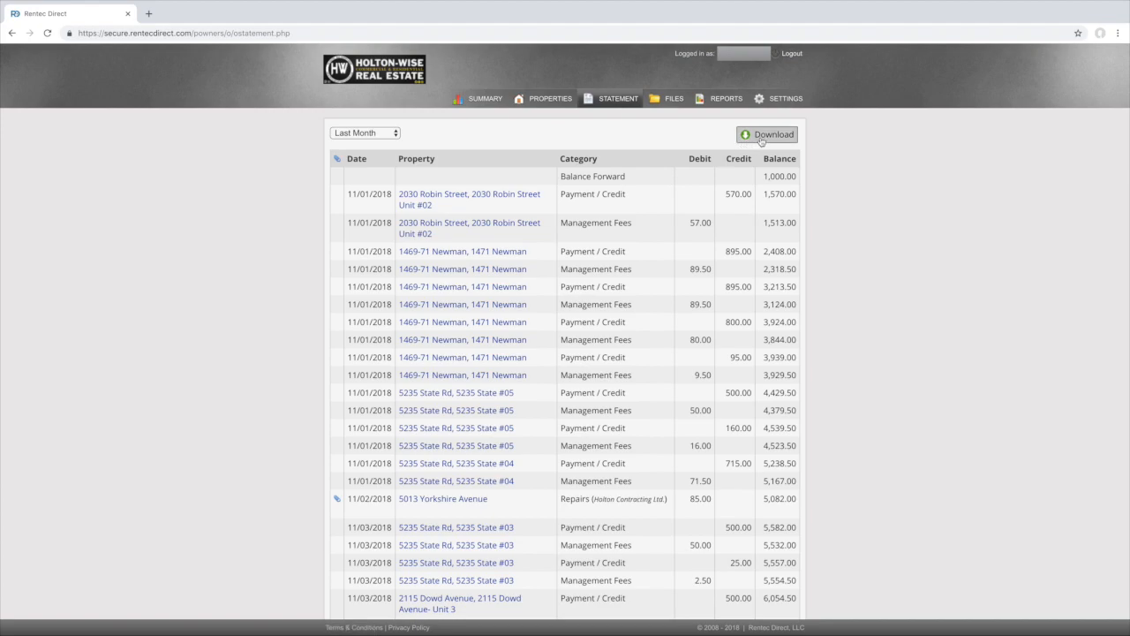
left_click(766, 134)
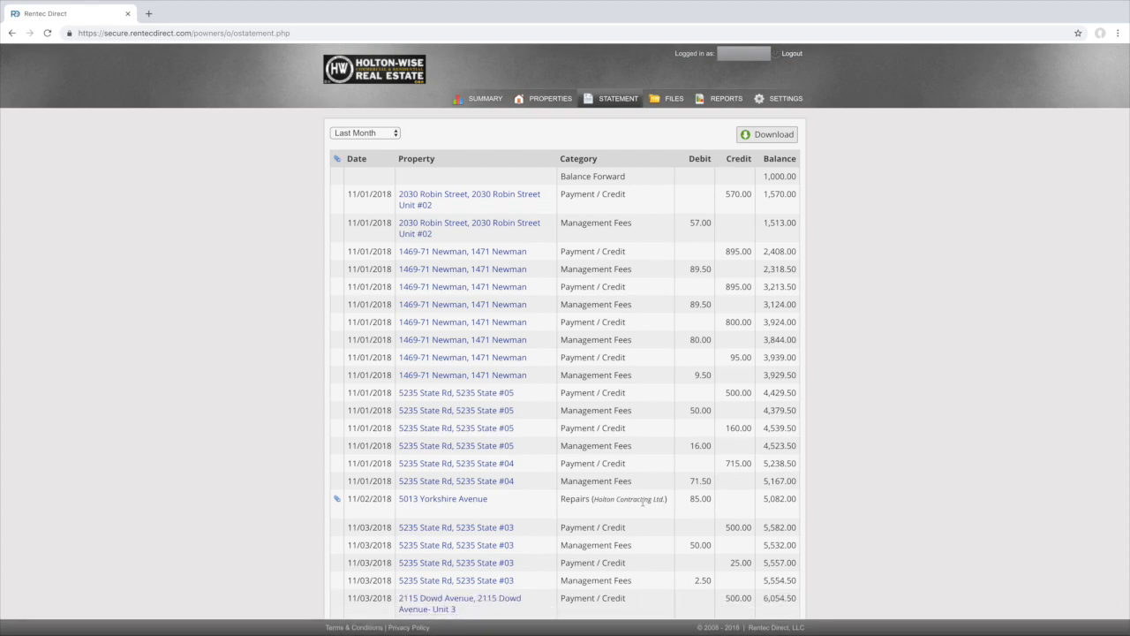
mouse_move(362, 510)
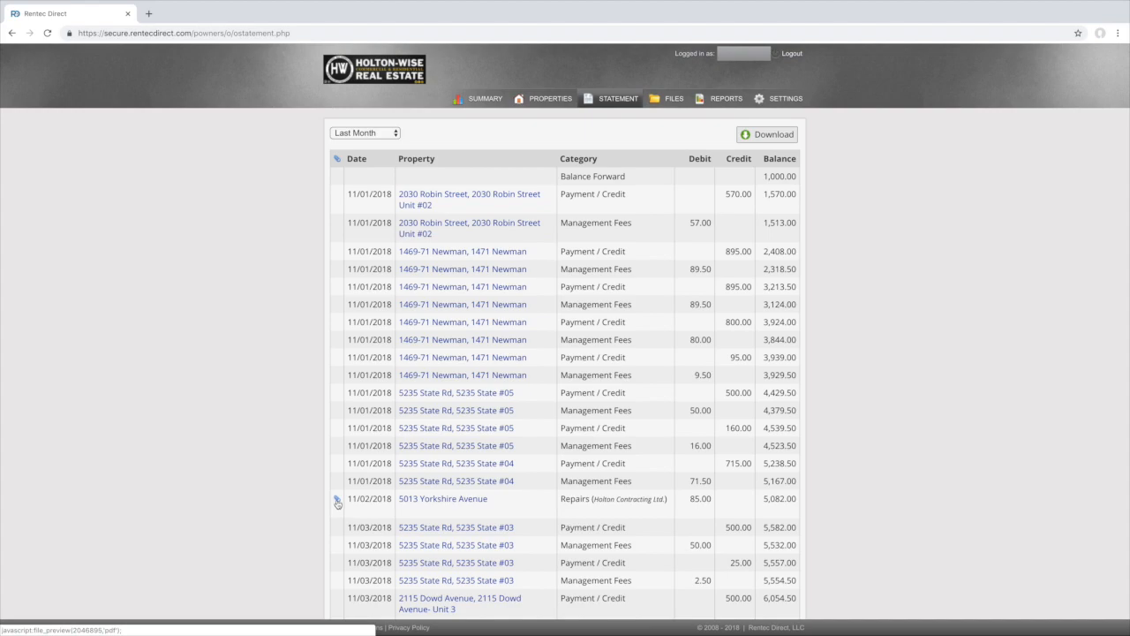
left_click(336, 498)
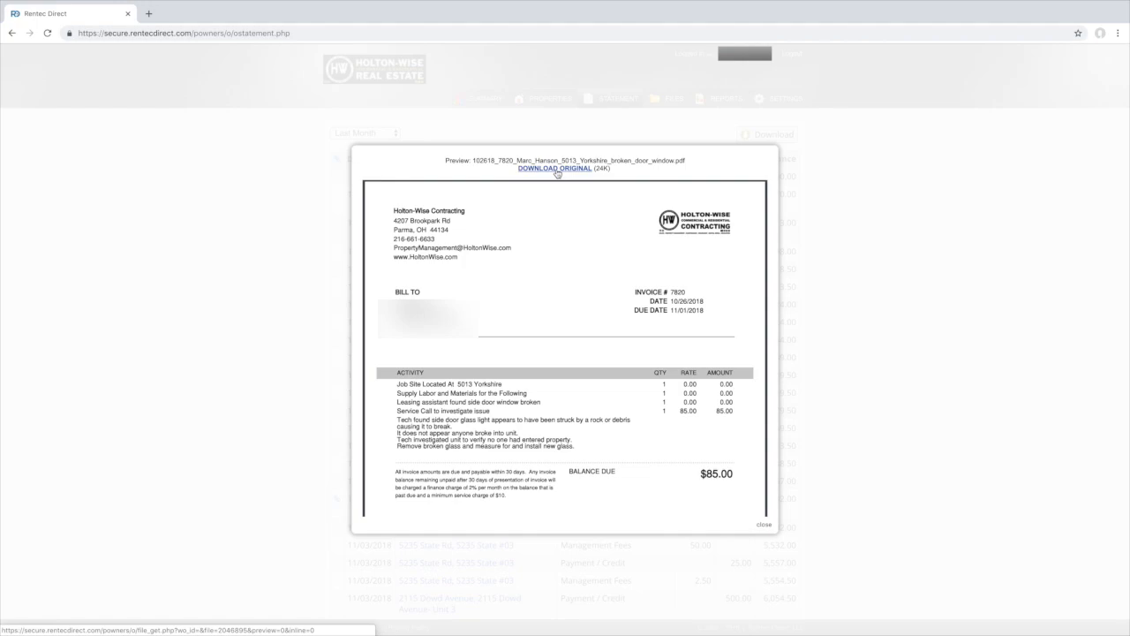
left_click(763, 524)
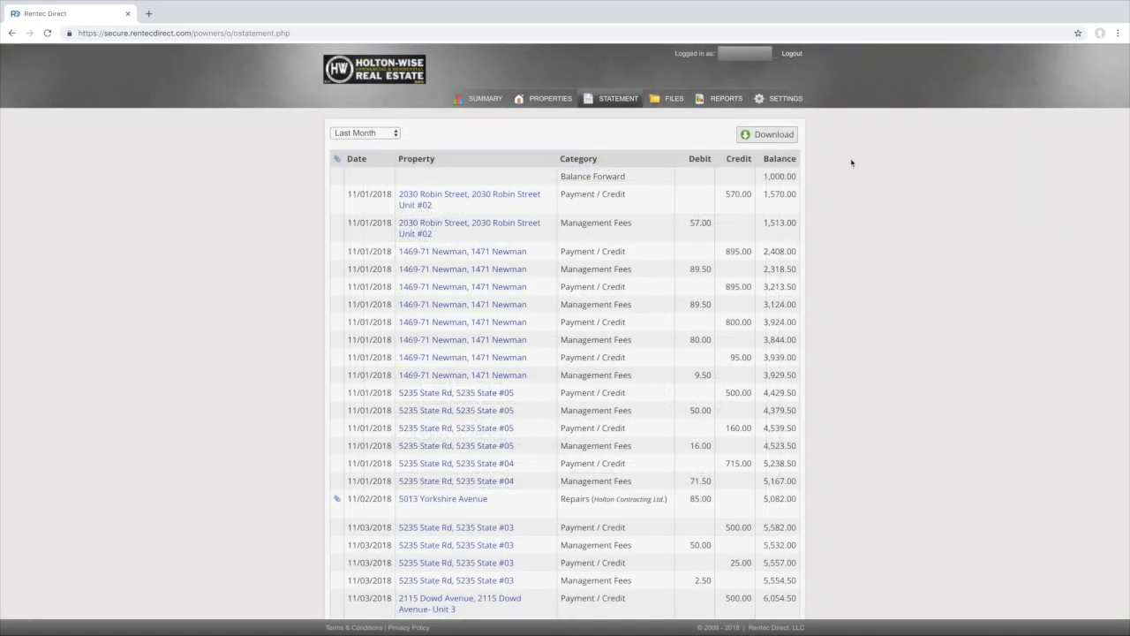
Step: Show the owner's files list with attached PDFs, folders, dates and sizes
left_click(673, 98)
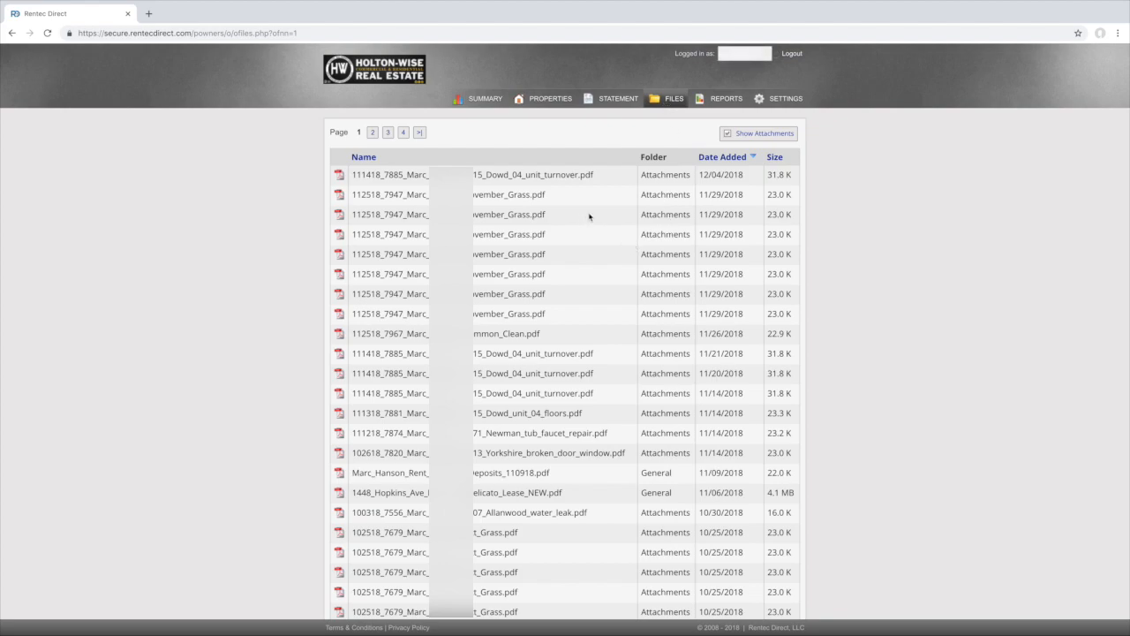
mouse_move(391, 234)
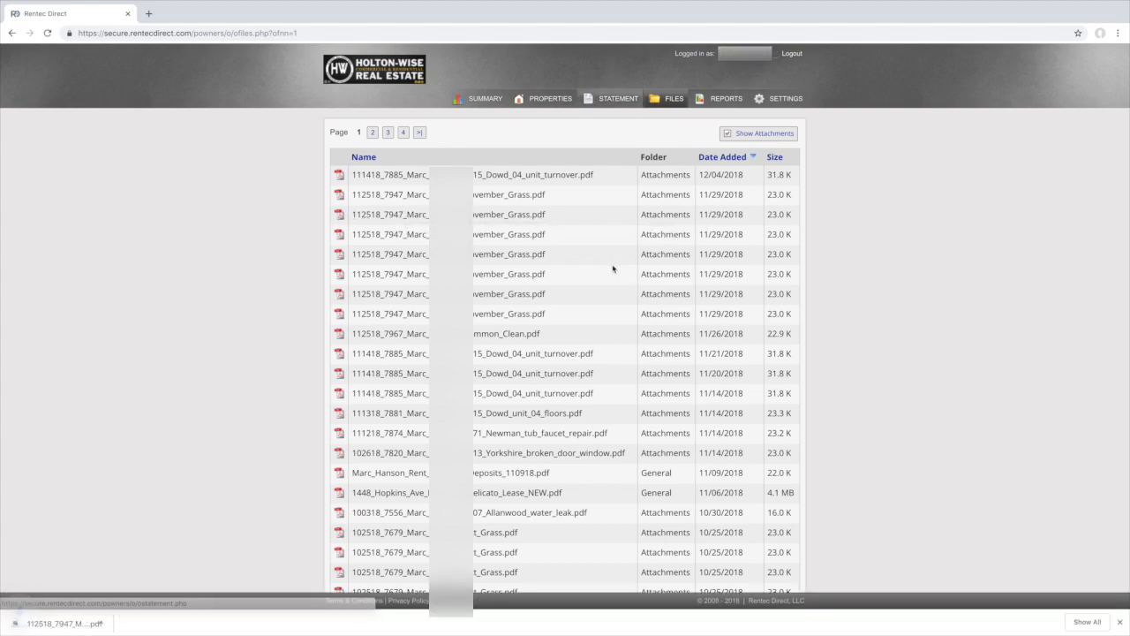
Step: On Reports, keep All Properties selected and close the Account Ledger preview
left_click(726, 98)
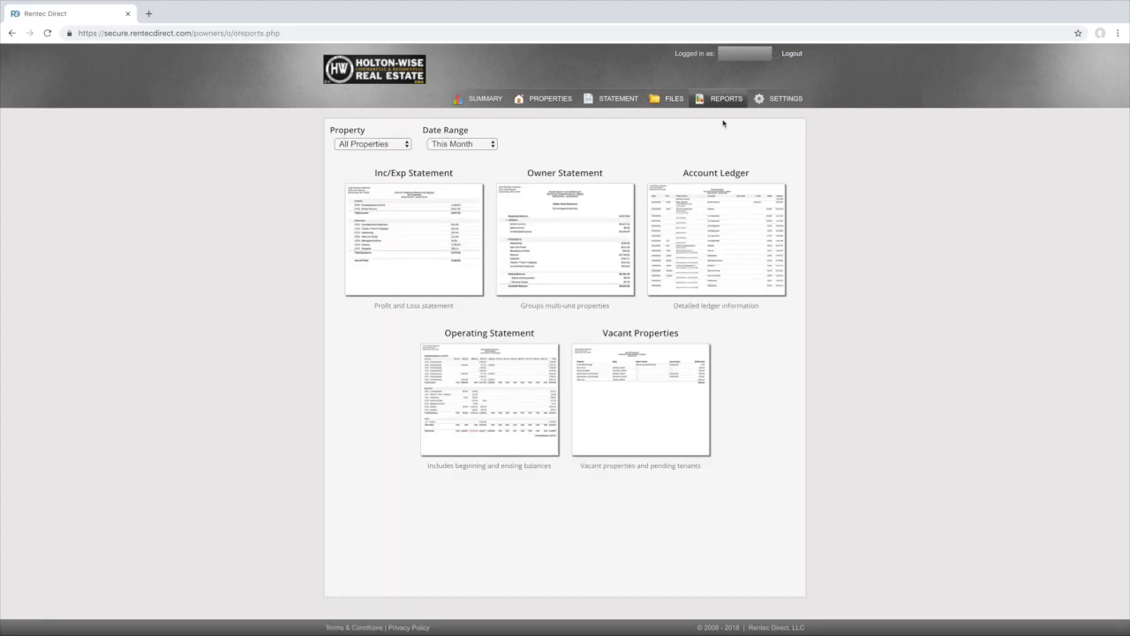
mouse_move(744, 149)
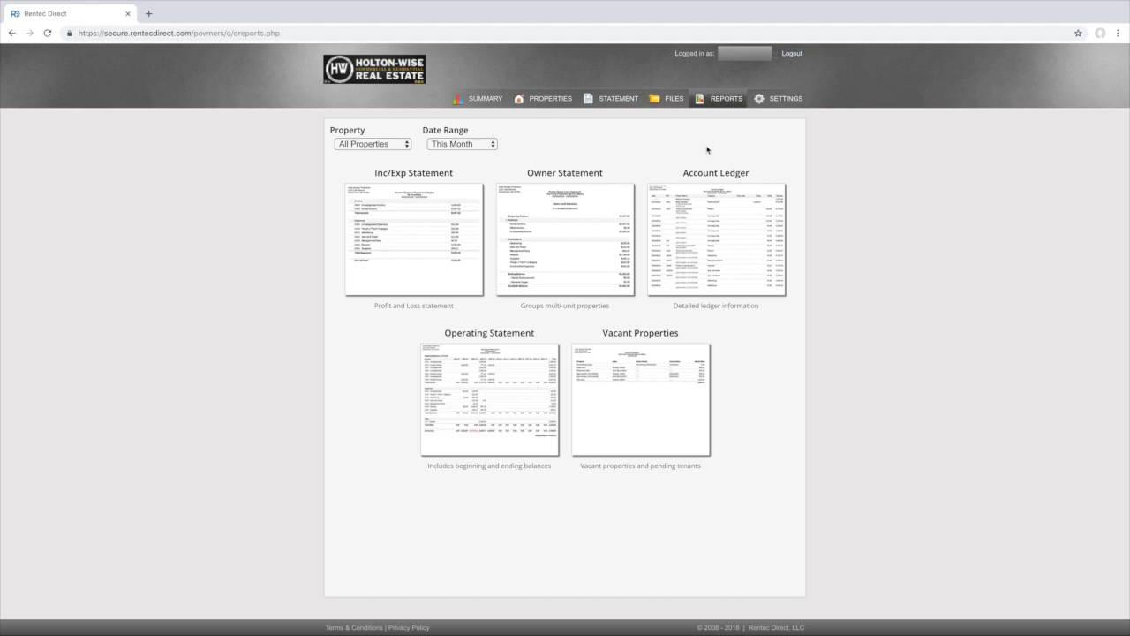
left_click(372, 143)
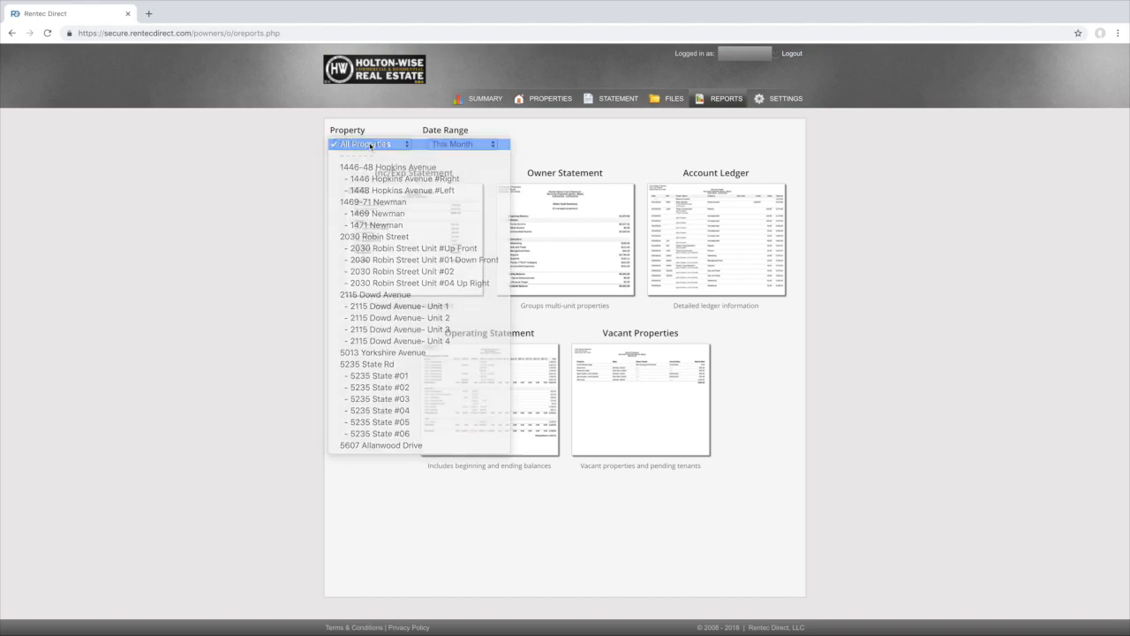
left_click(462, 144)
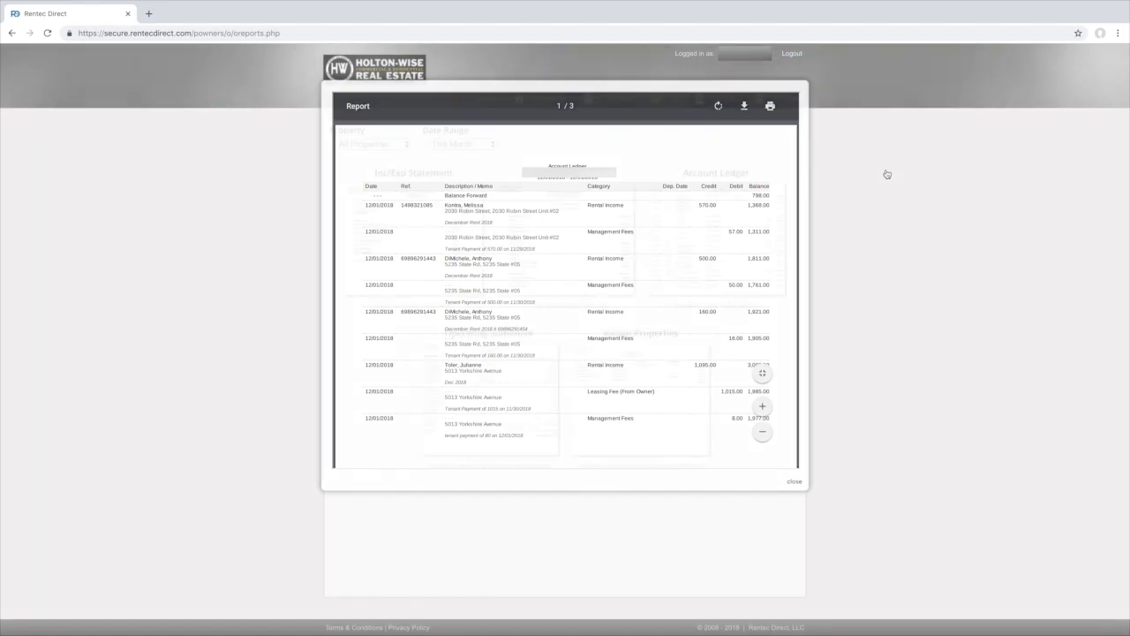
left_click(793, 481)
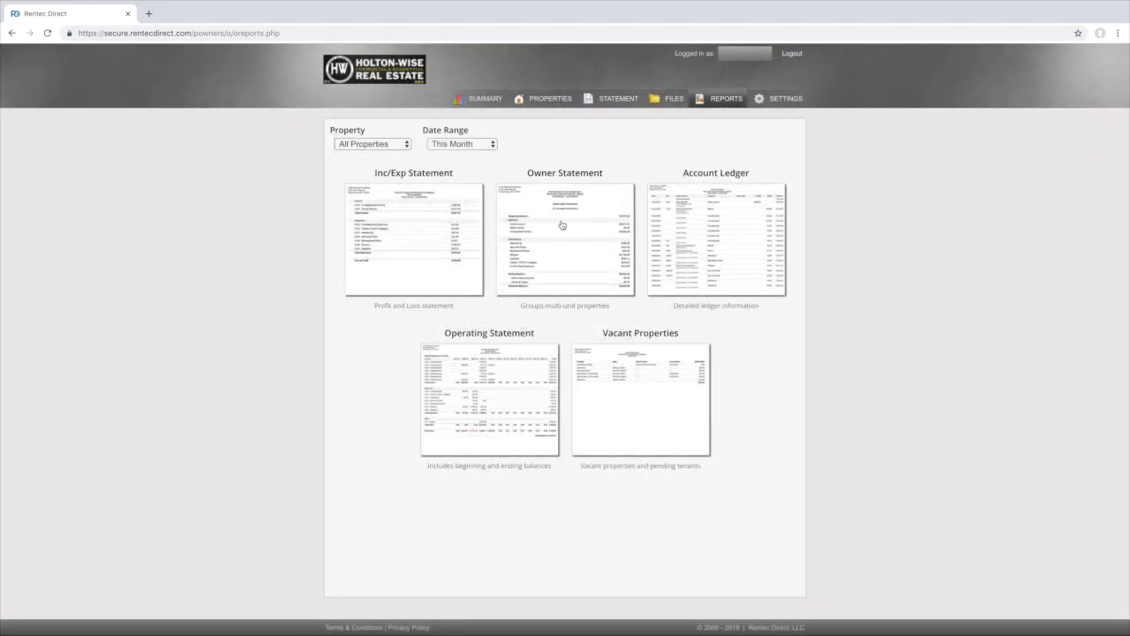
left_click(564, 239)
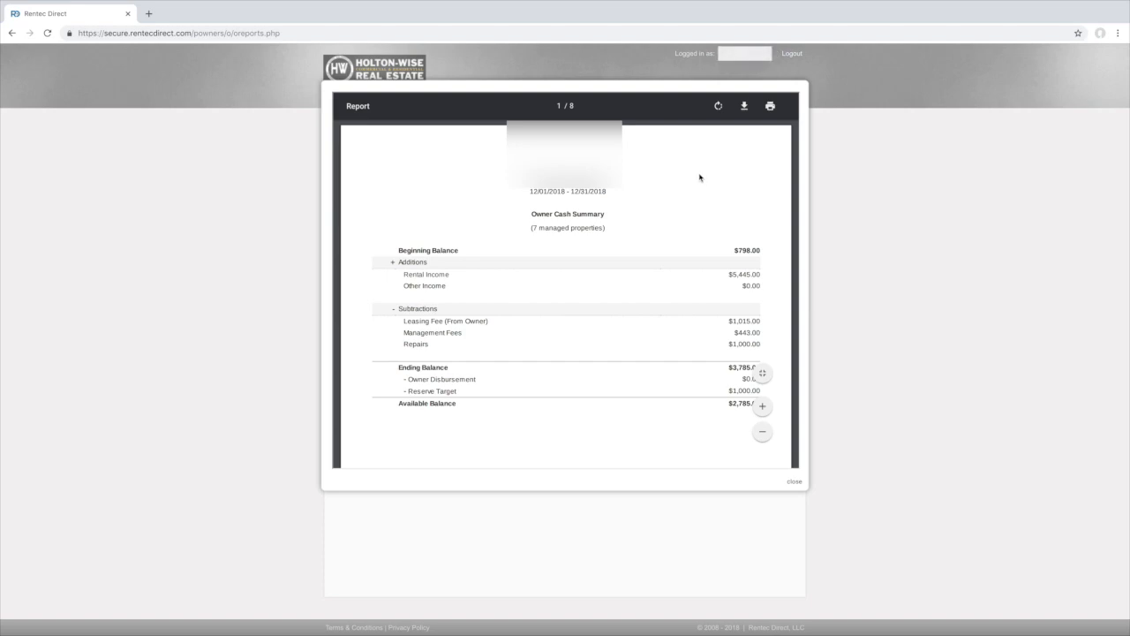
scroll("down", 3)
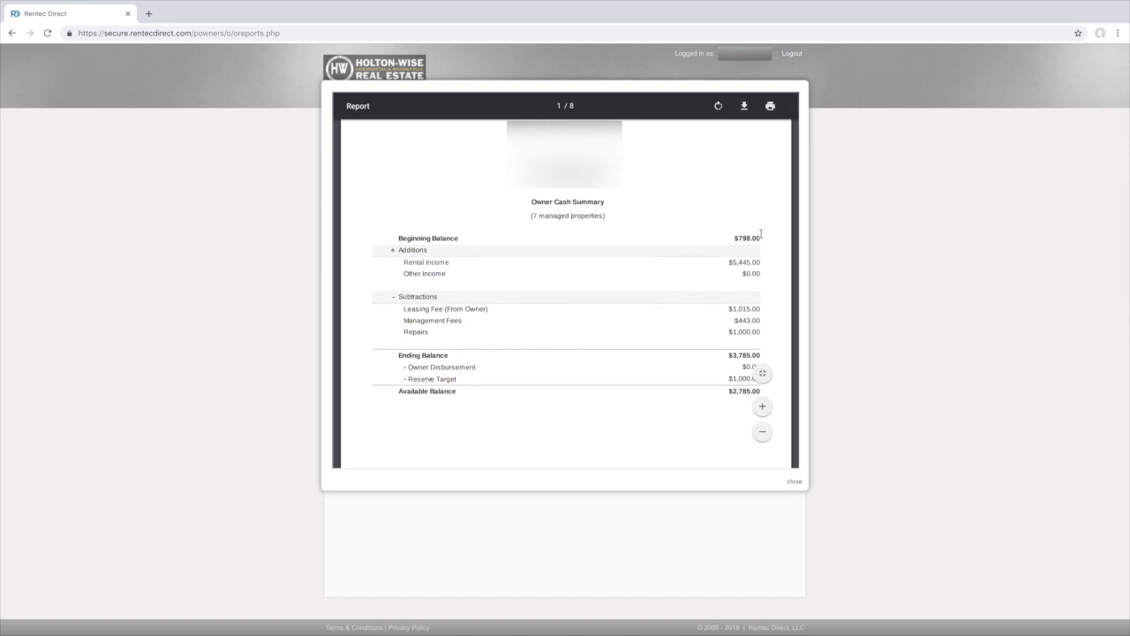
mouse_move(721, 255)
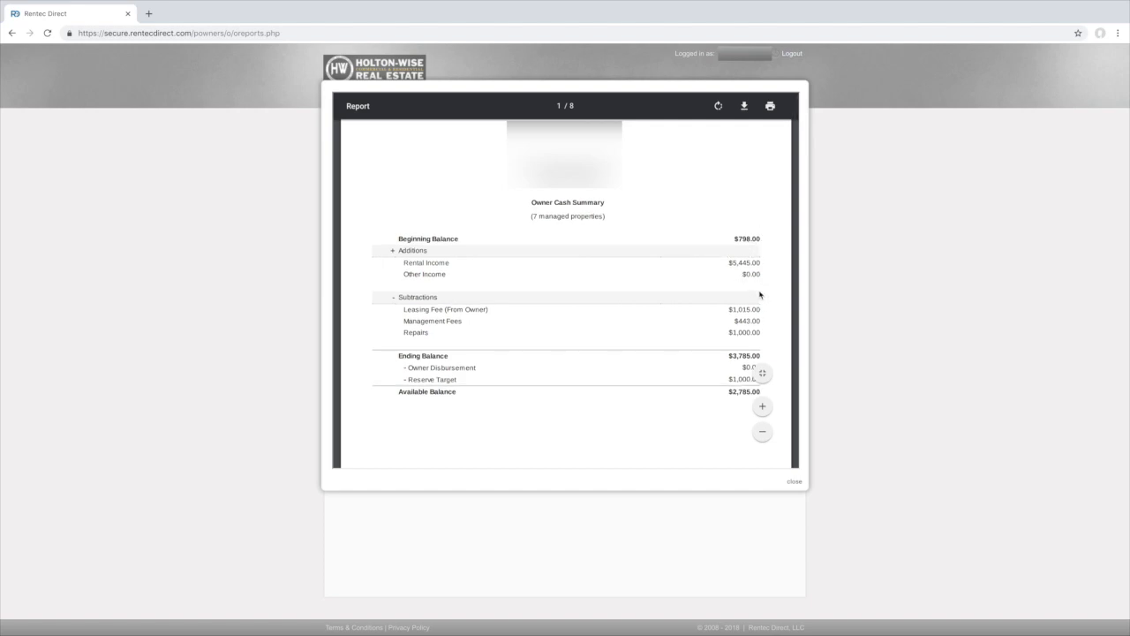
scroll("down", 3)
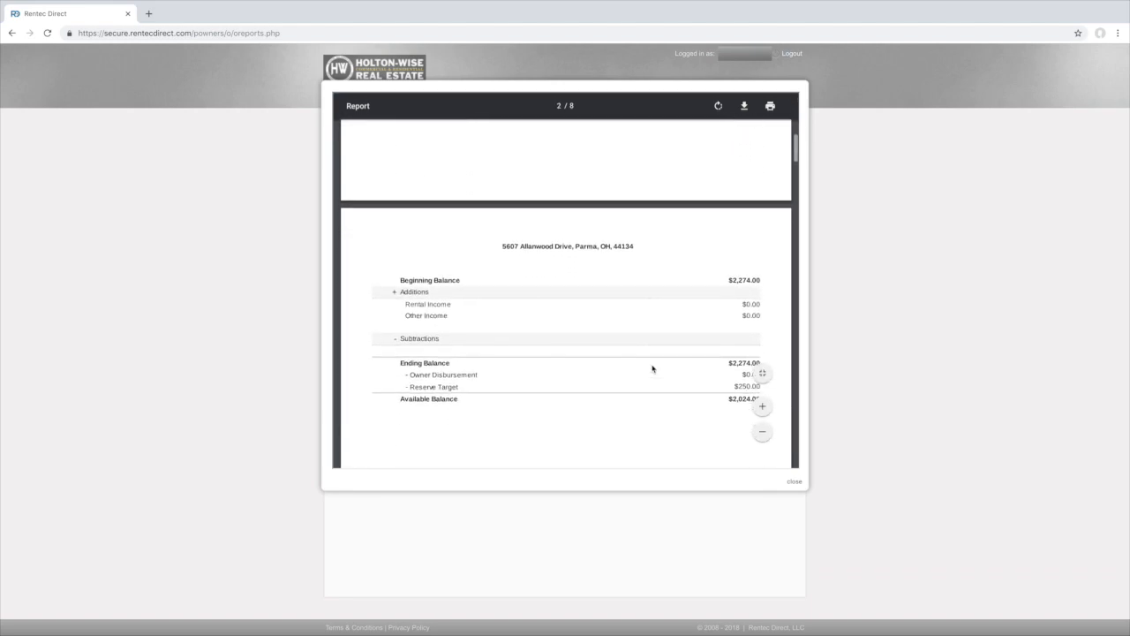
scroll("down", 3)
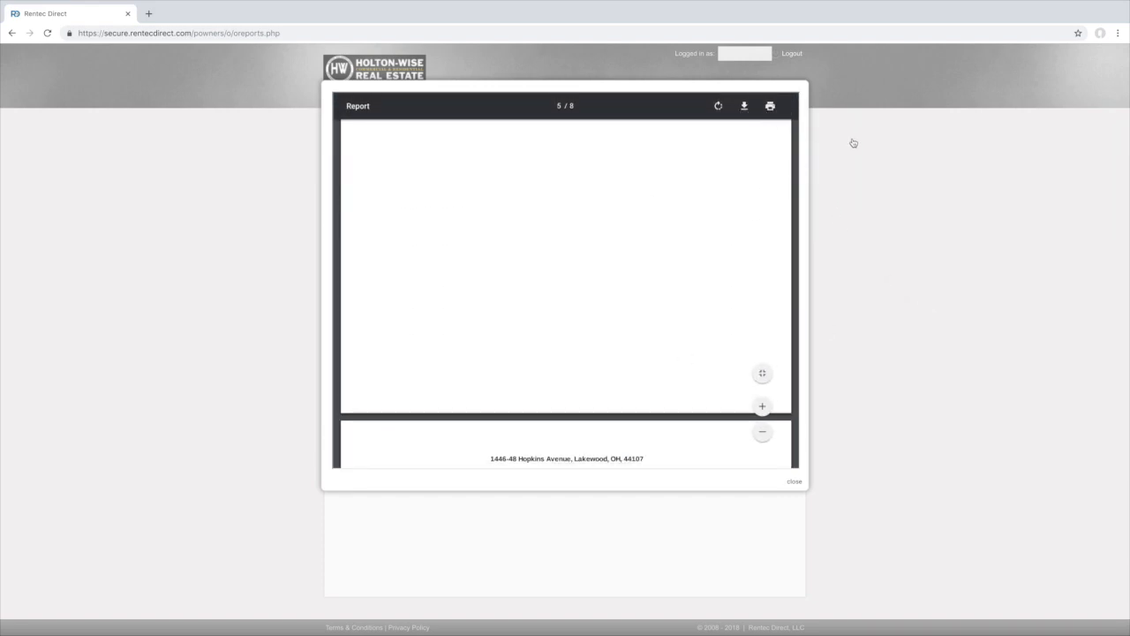
left_click(792, 481)
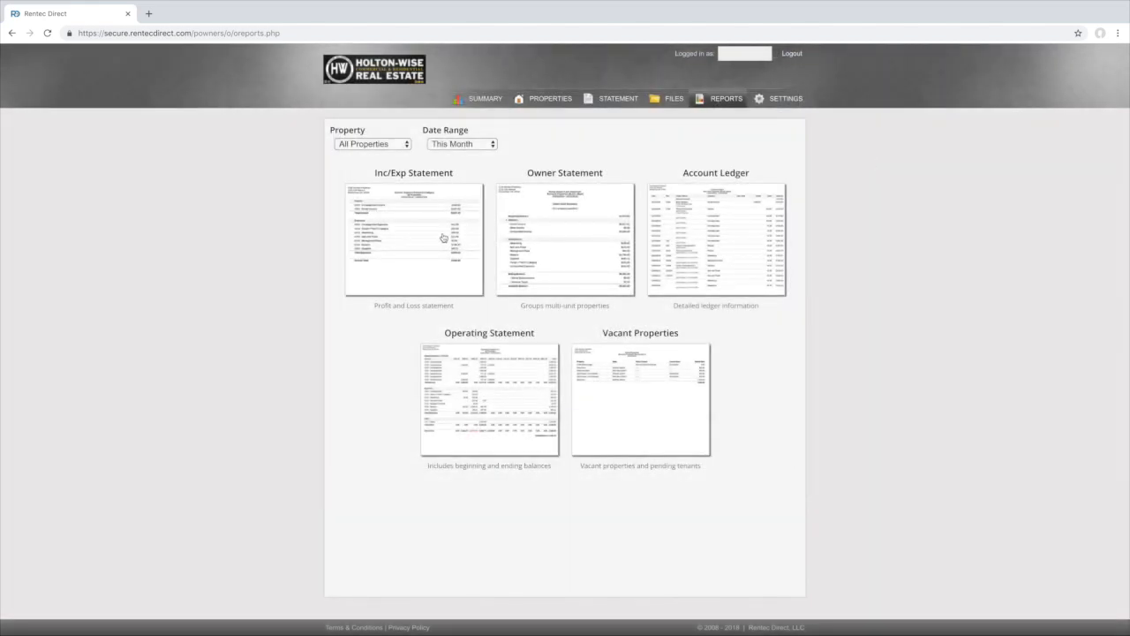
mouse_move(472, 280)
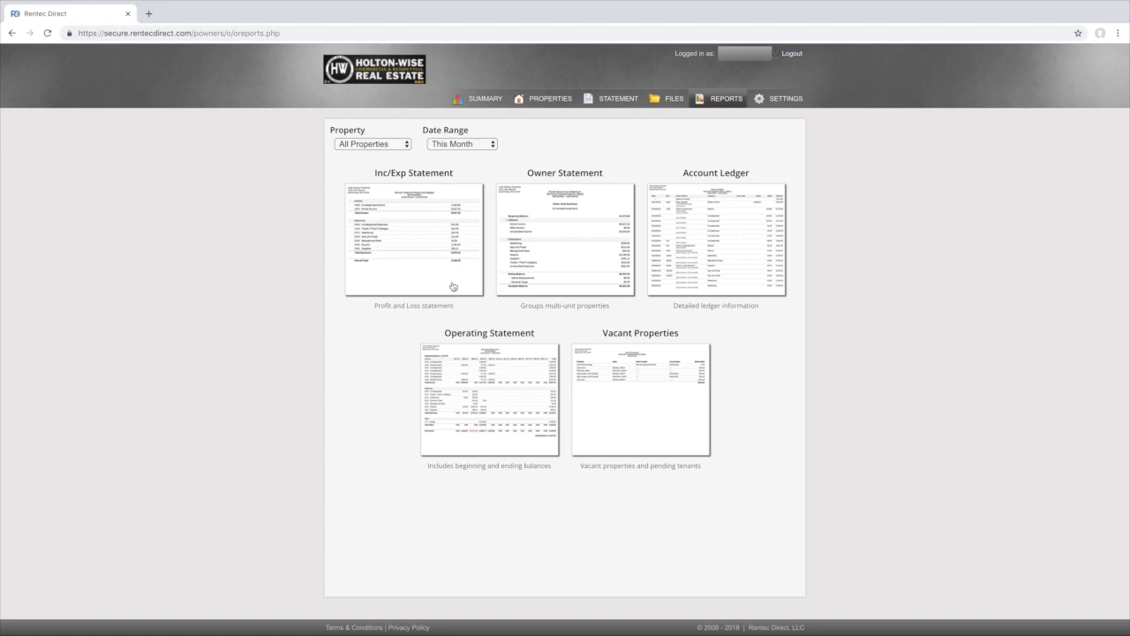
mouse_move(524, 369)
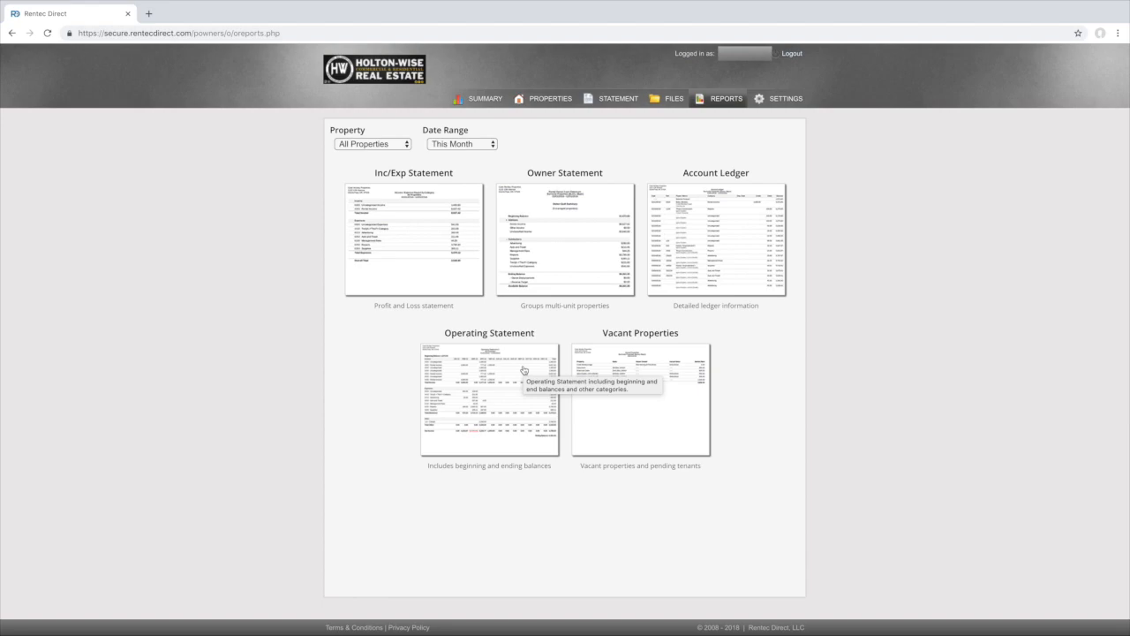
mouse_move(692, 133)
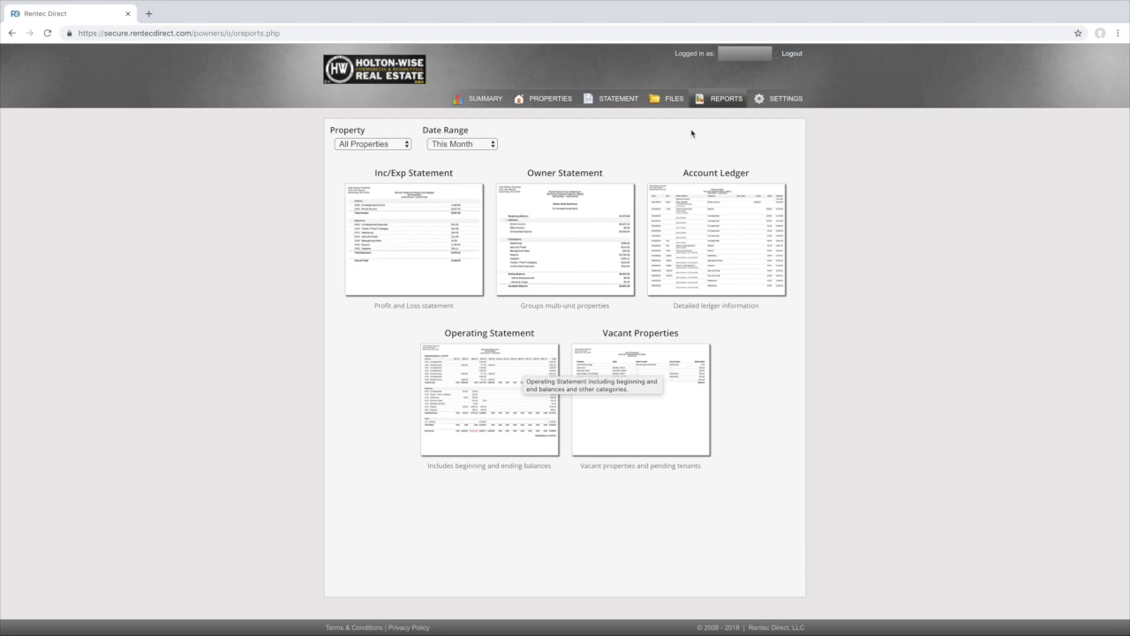
mouse_move(453, 256)
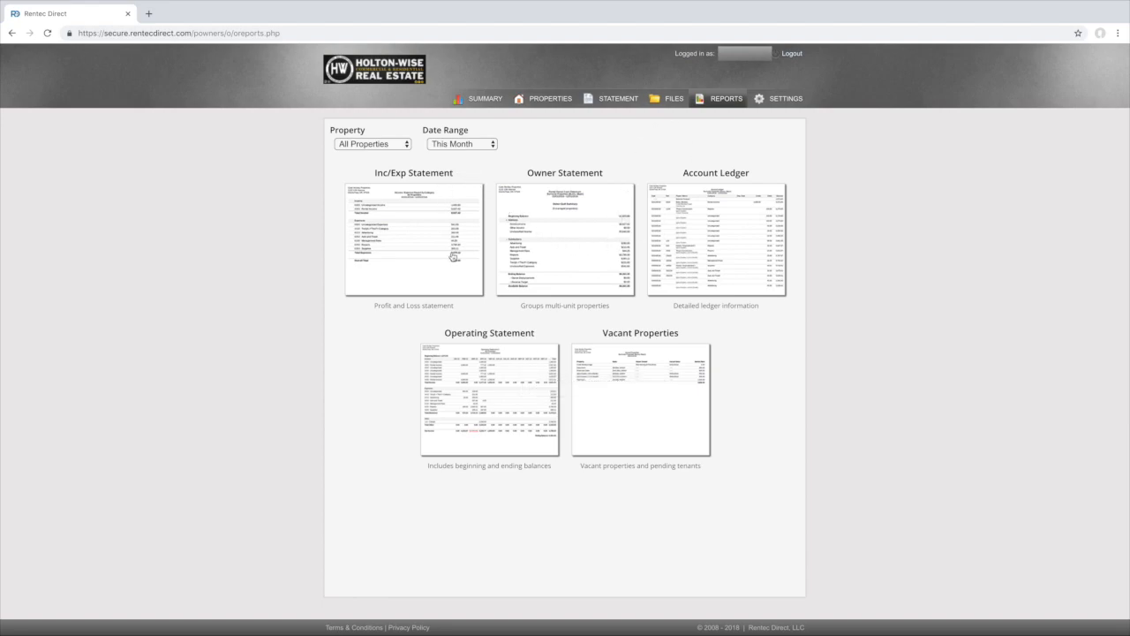
mouse_move(608, 231)
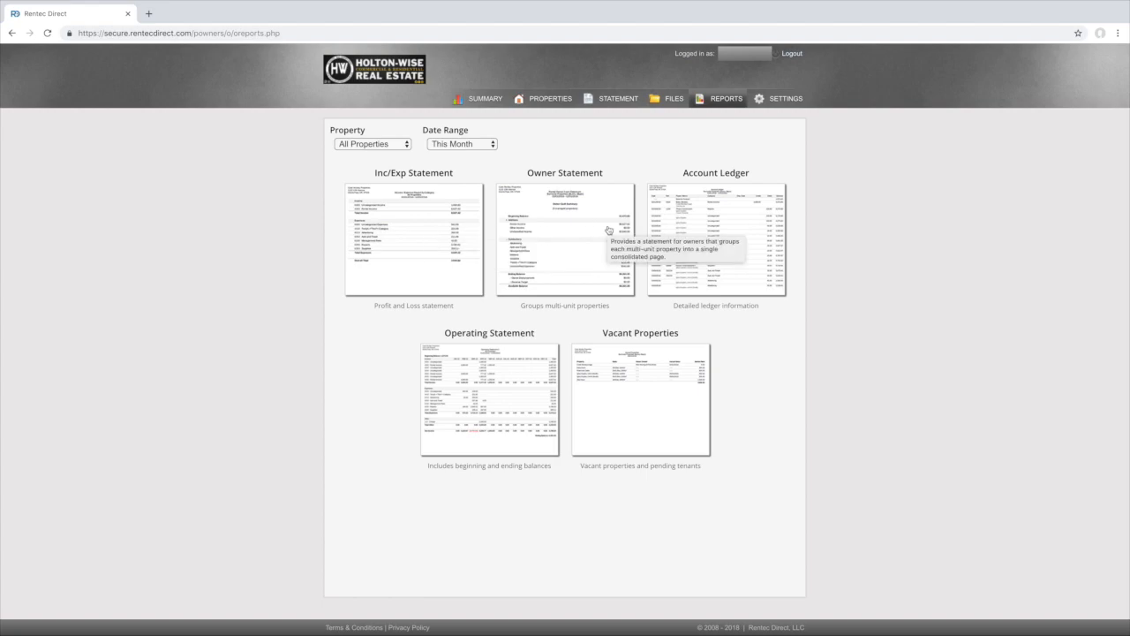
mouse_move(704, 142)
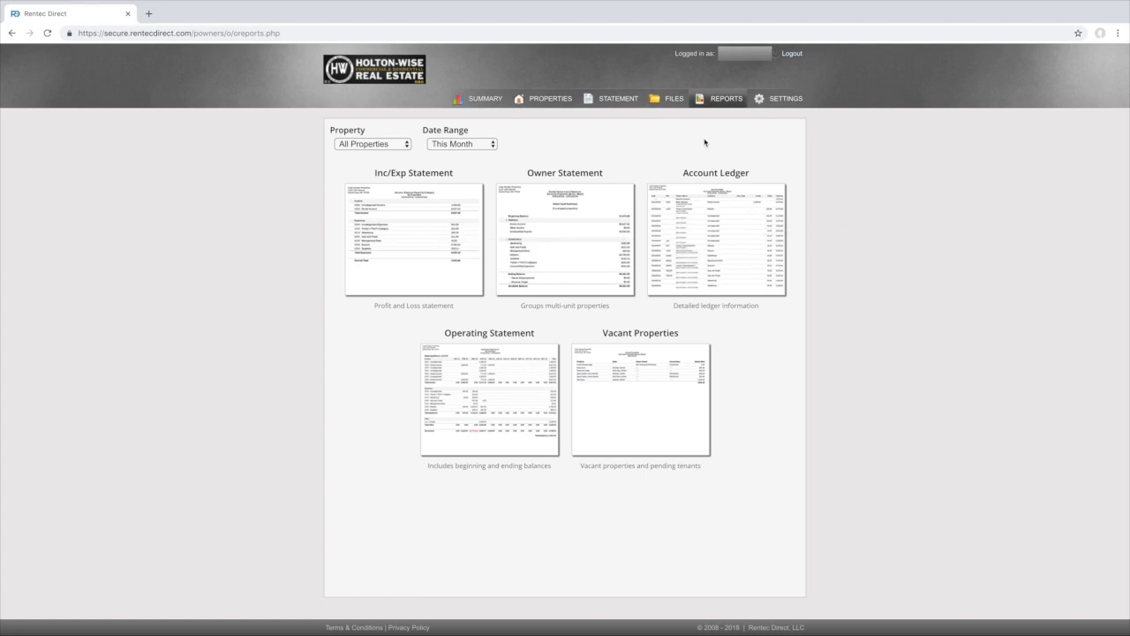
Step: Go to the Settings tab showing email default and login password fields
left_click(783, 98)
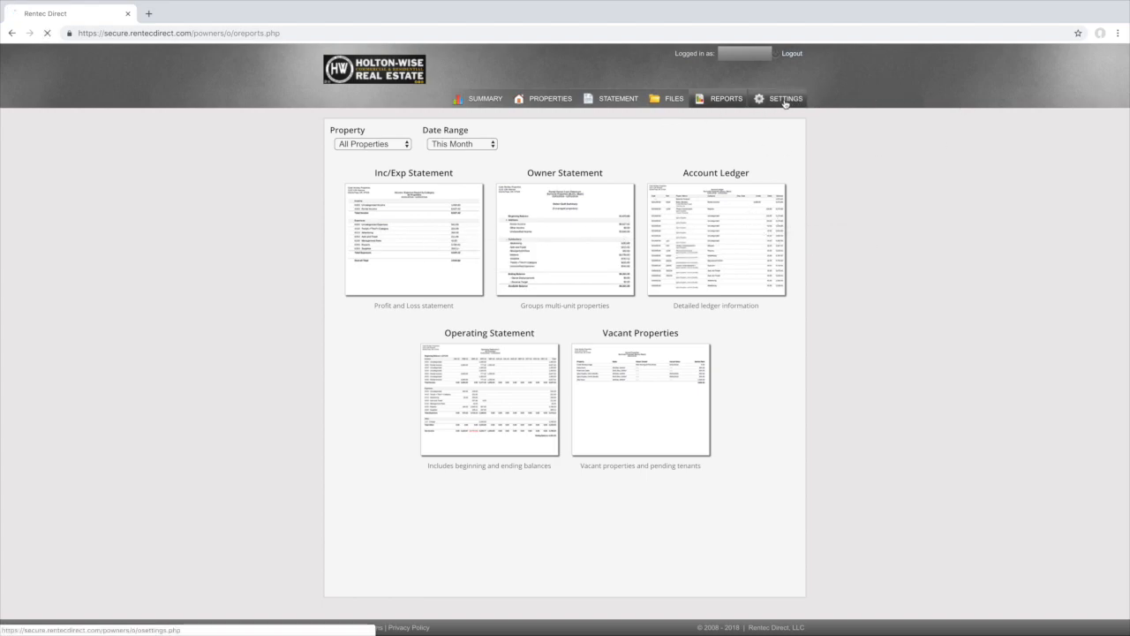
left_click(784, 98)
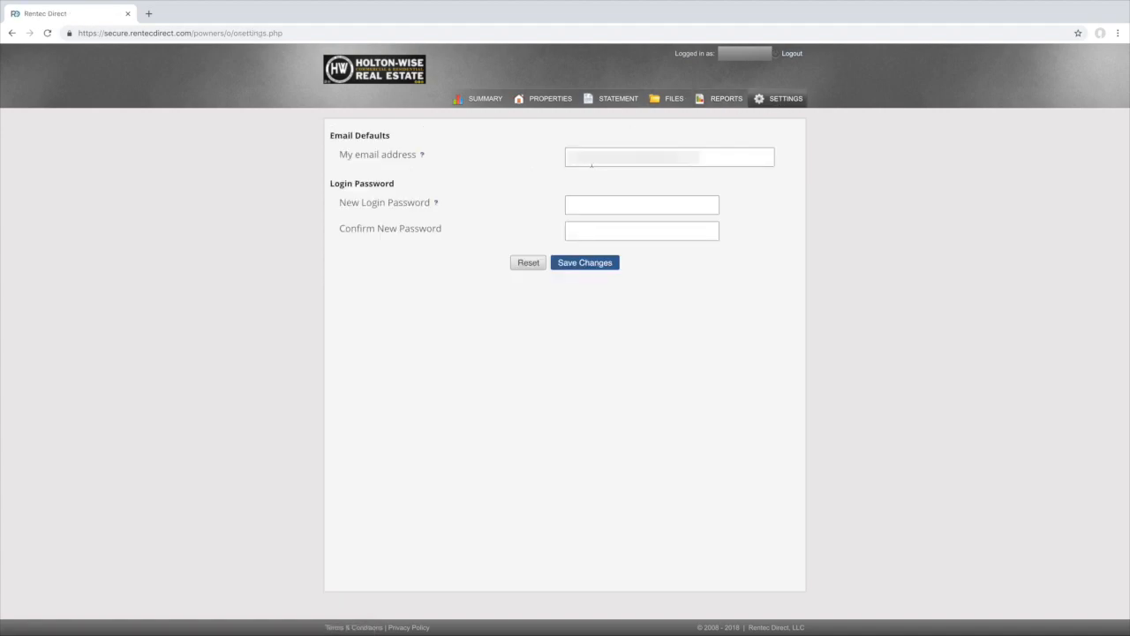